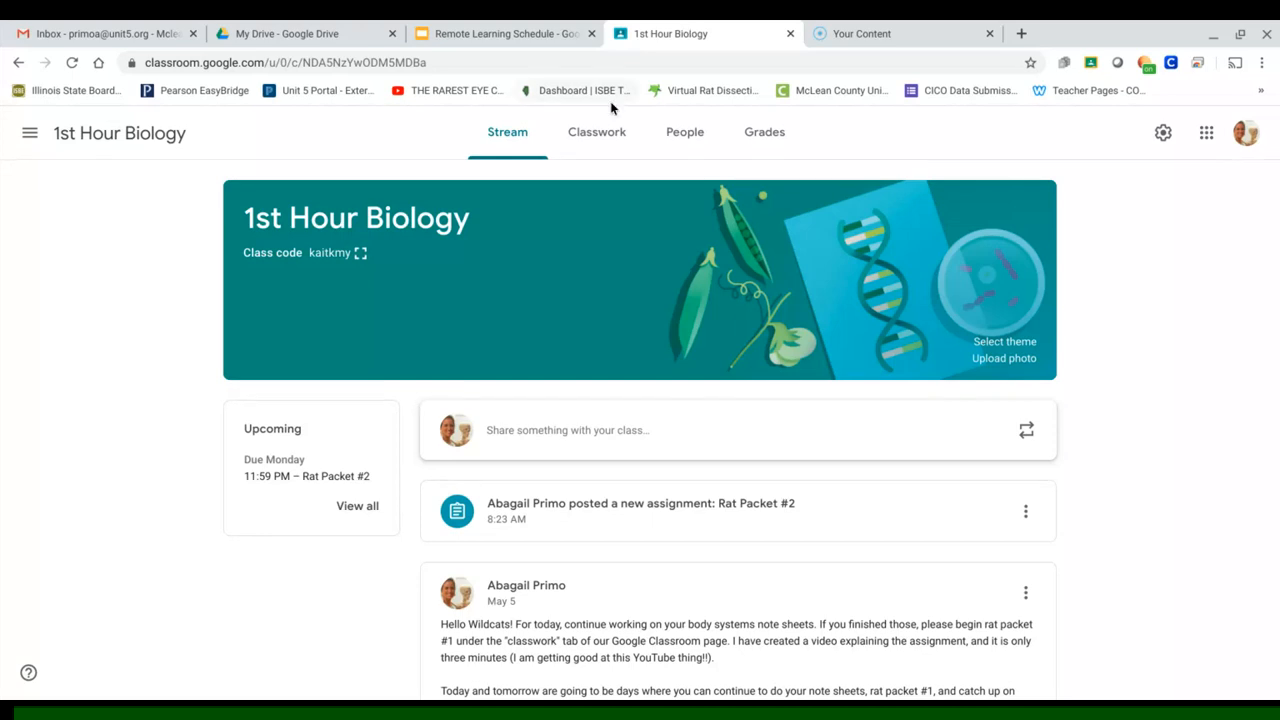
mouse_move(597, 143)
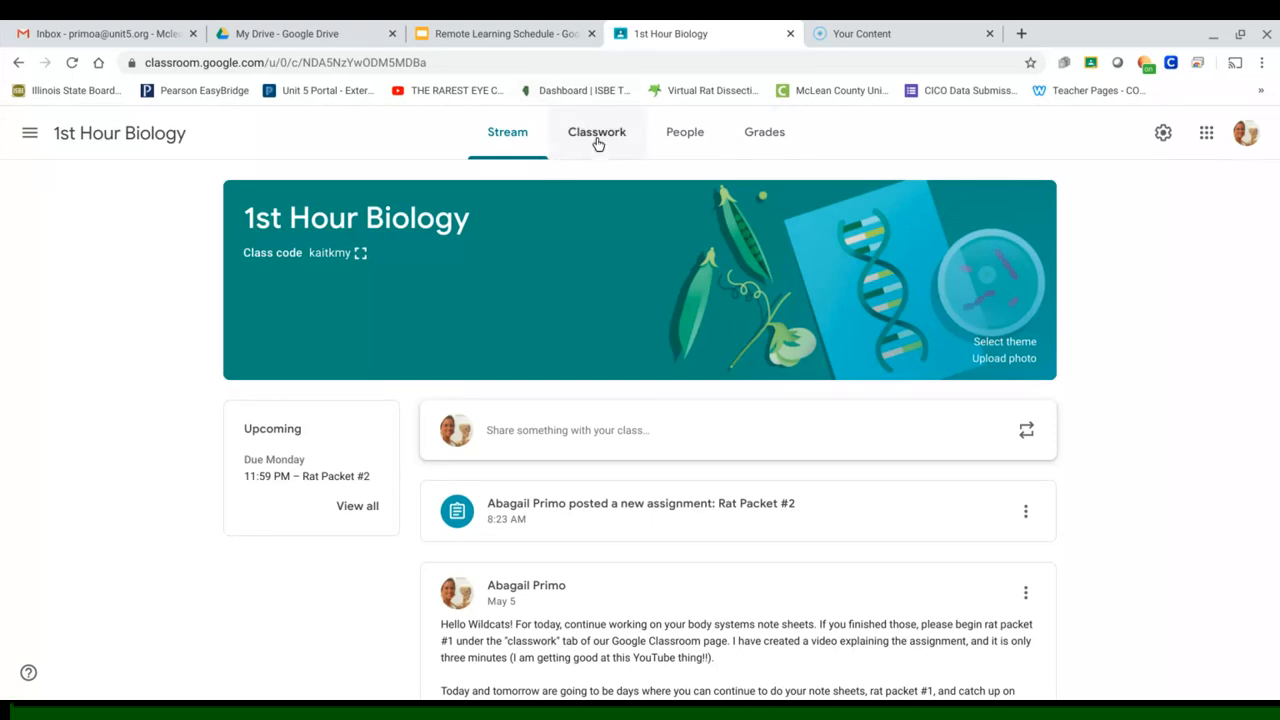
mouse_move(597, 140)
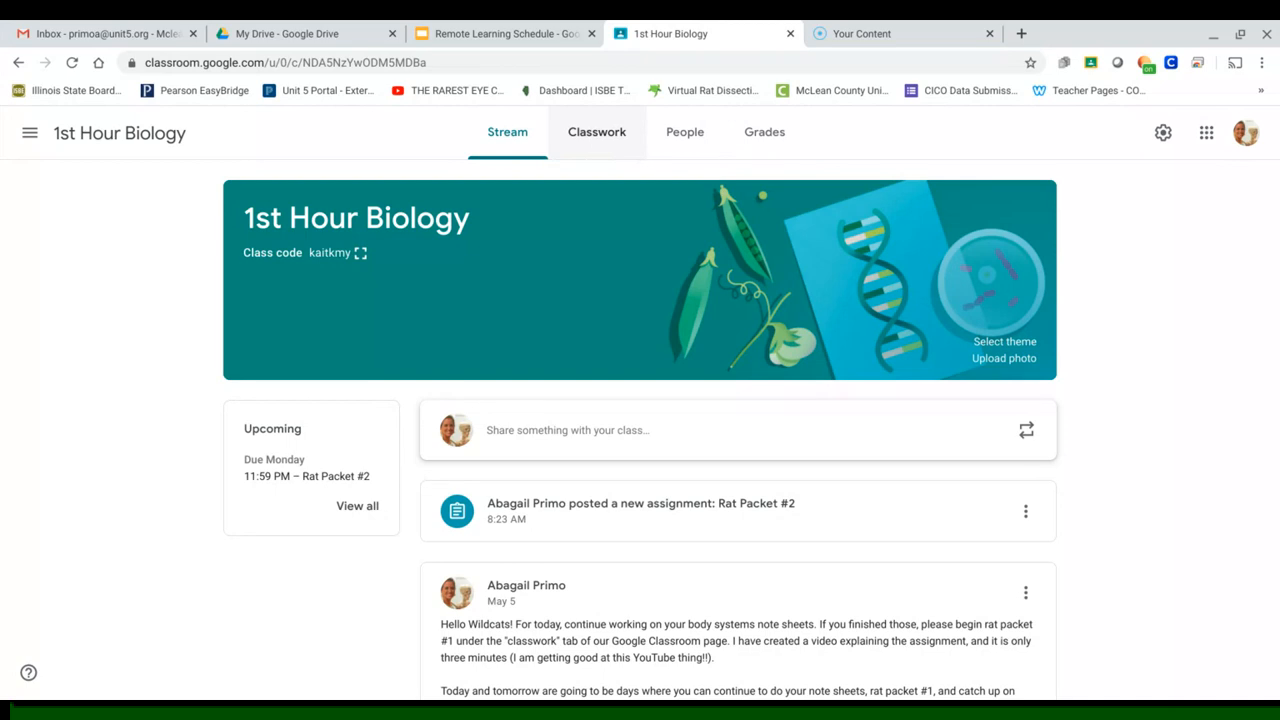
Show 1st Hour Biology's Classwork with the Rat Packet #2 assignment and attachments expanded
left_click(596, 131)
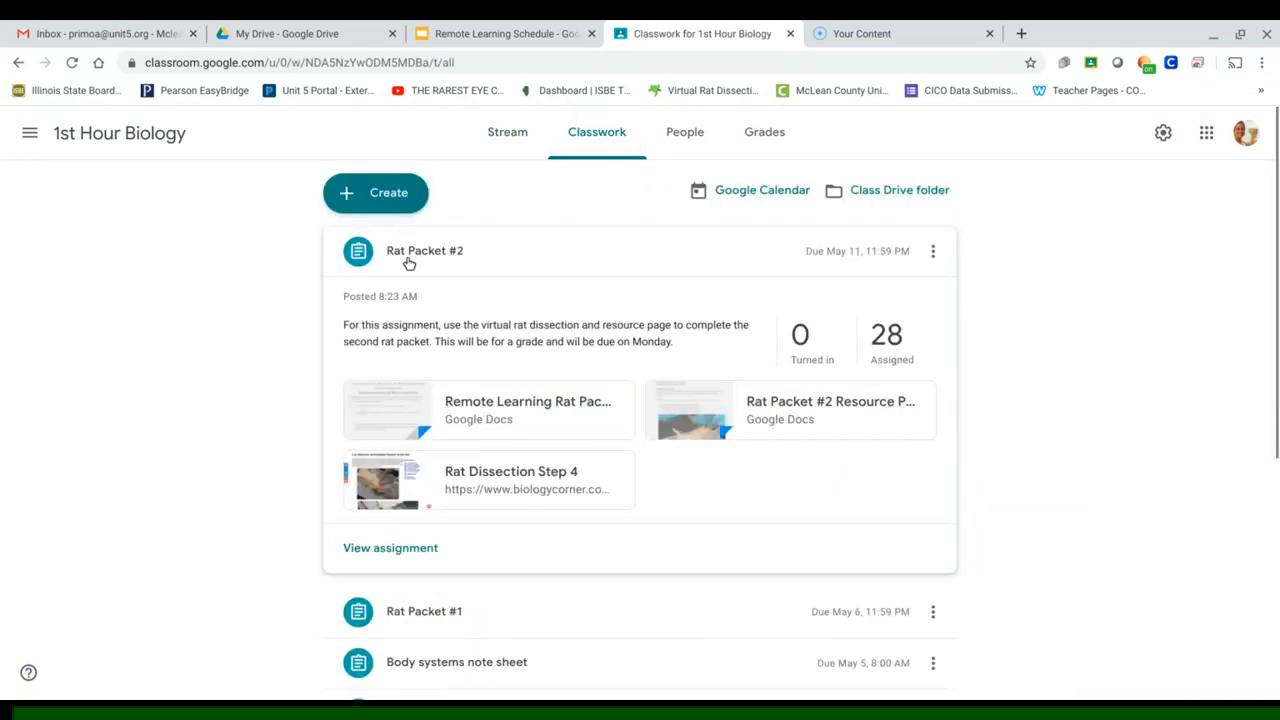
mouse_move(124, 598)
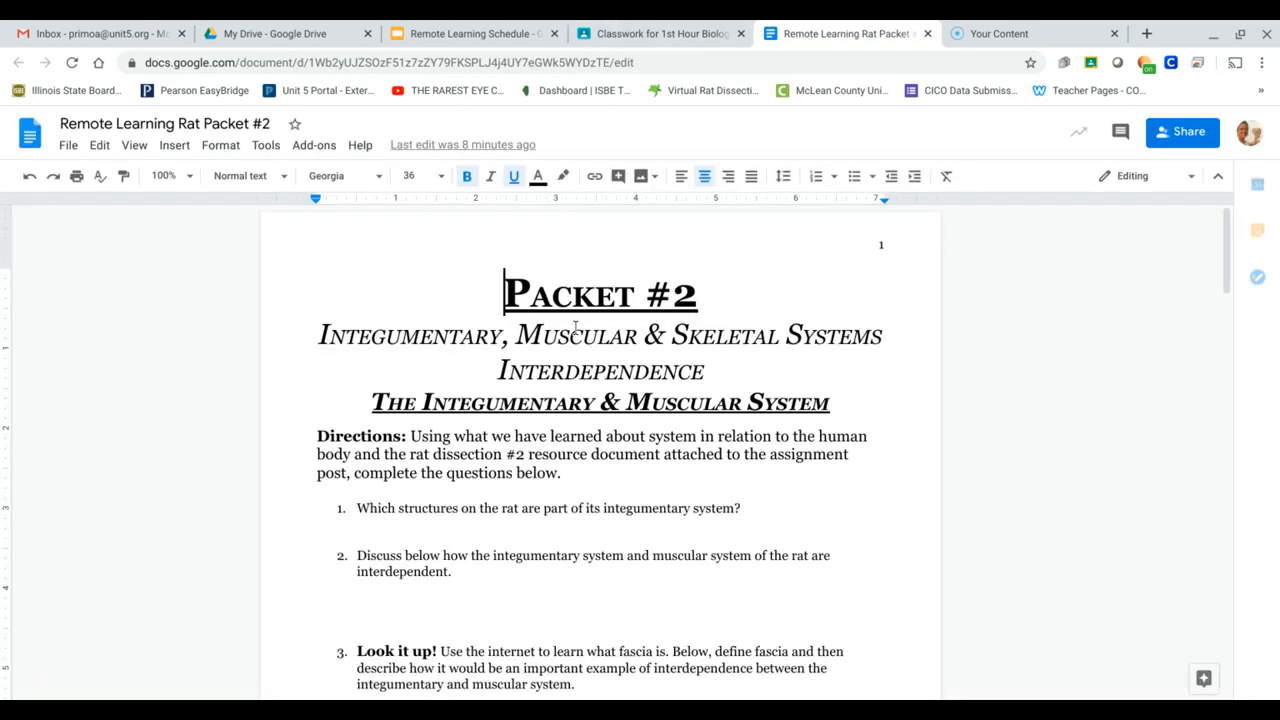
Scroll through the Remote Learning Rat Packet #2 worksheet questions
scroll("down", 3)
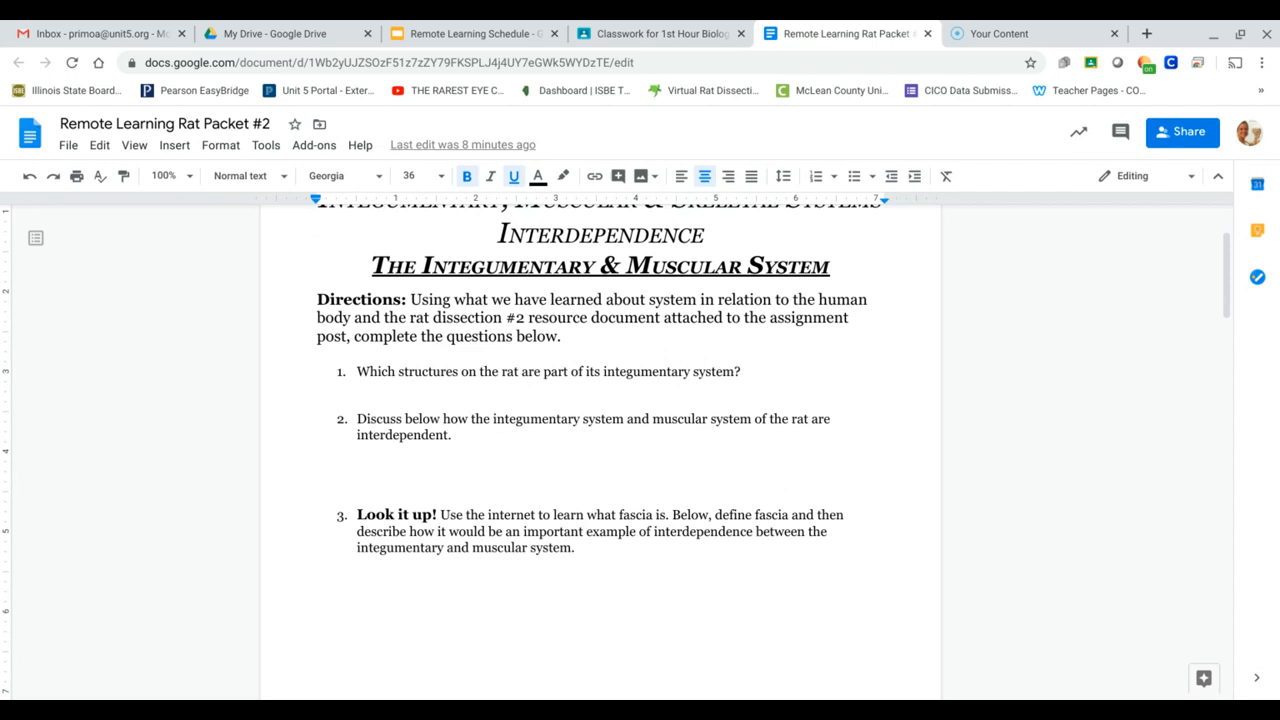
scroll("down", 3)
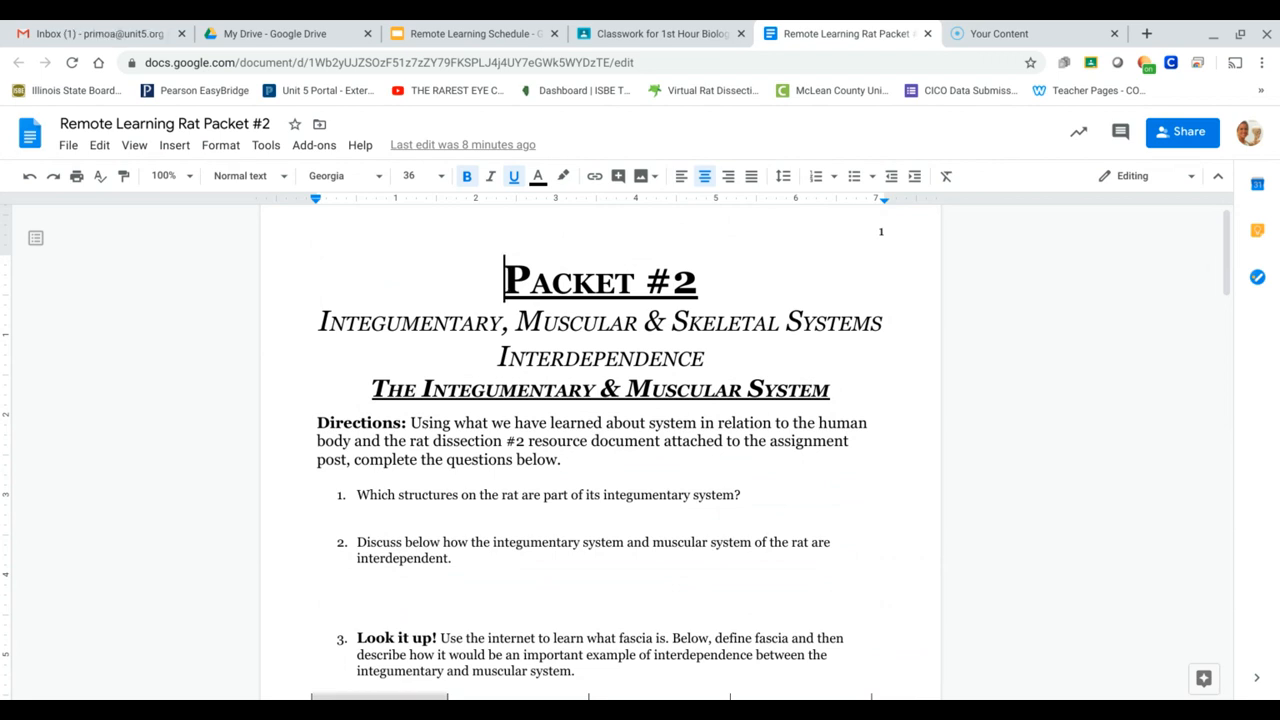
scroll("down", 3)
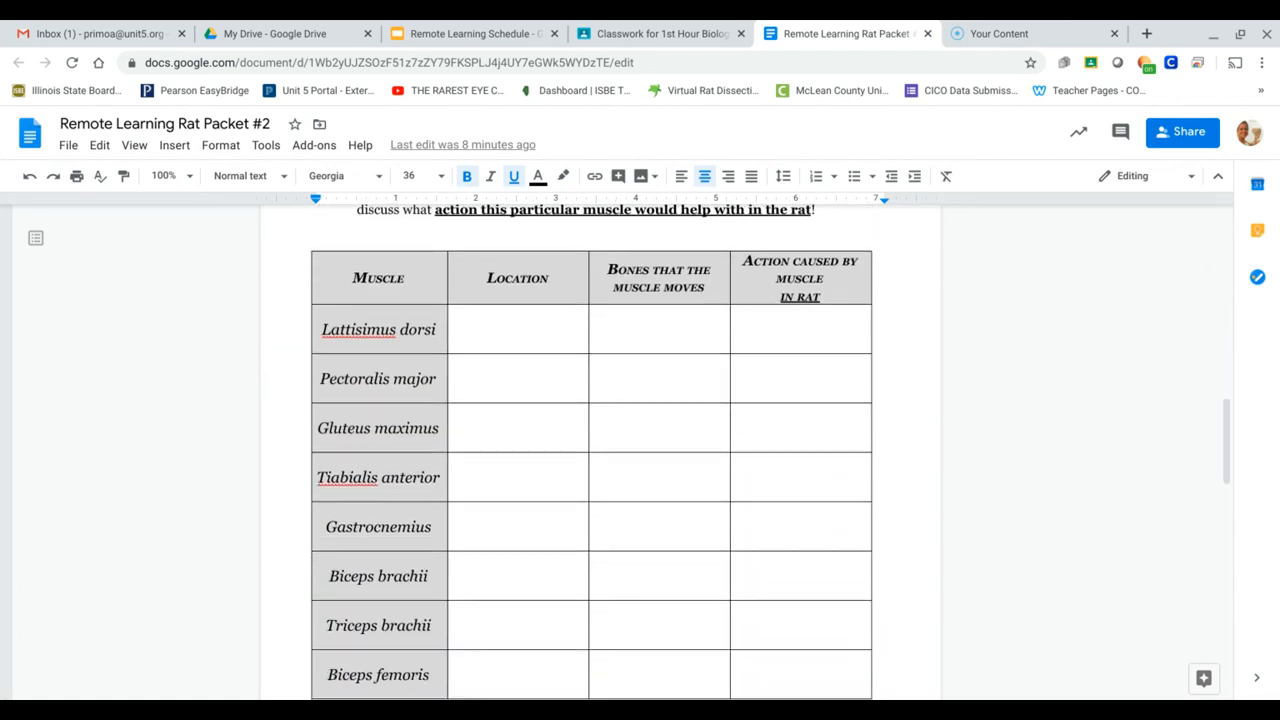
scroll("down", 3)
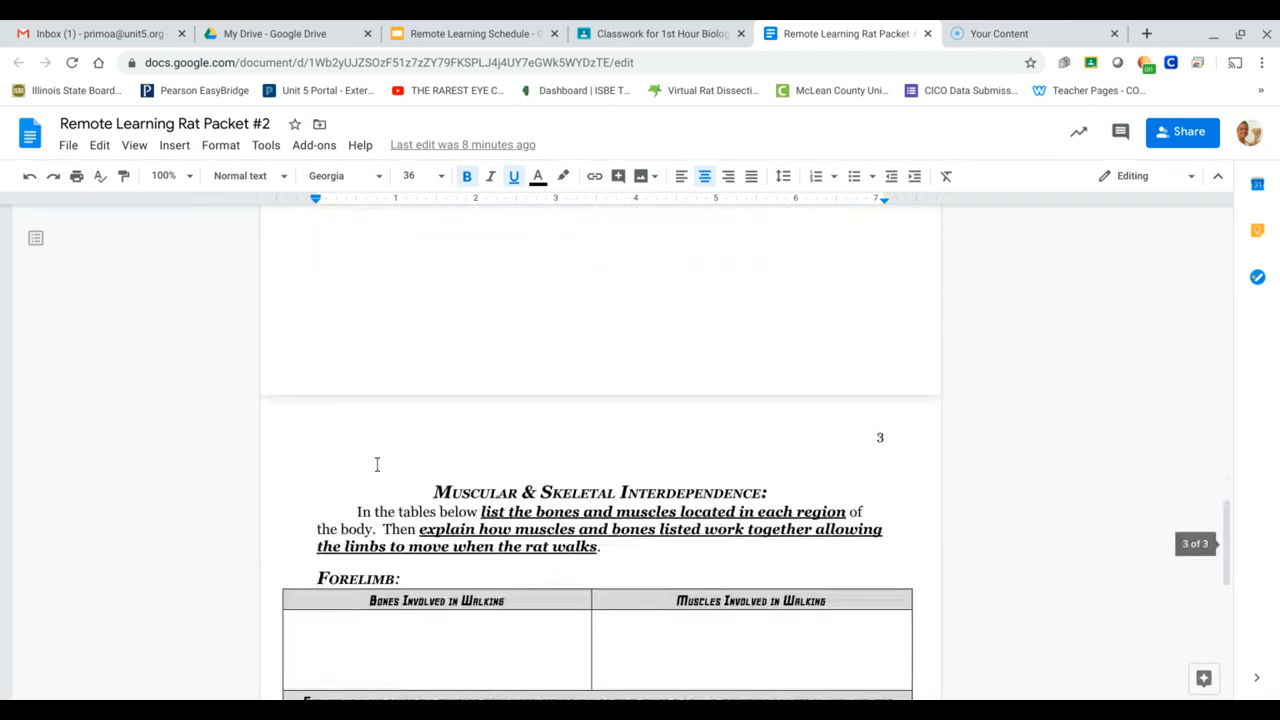
scroll("down", 3)
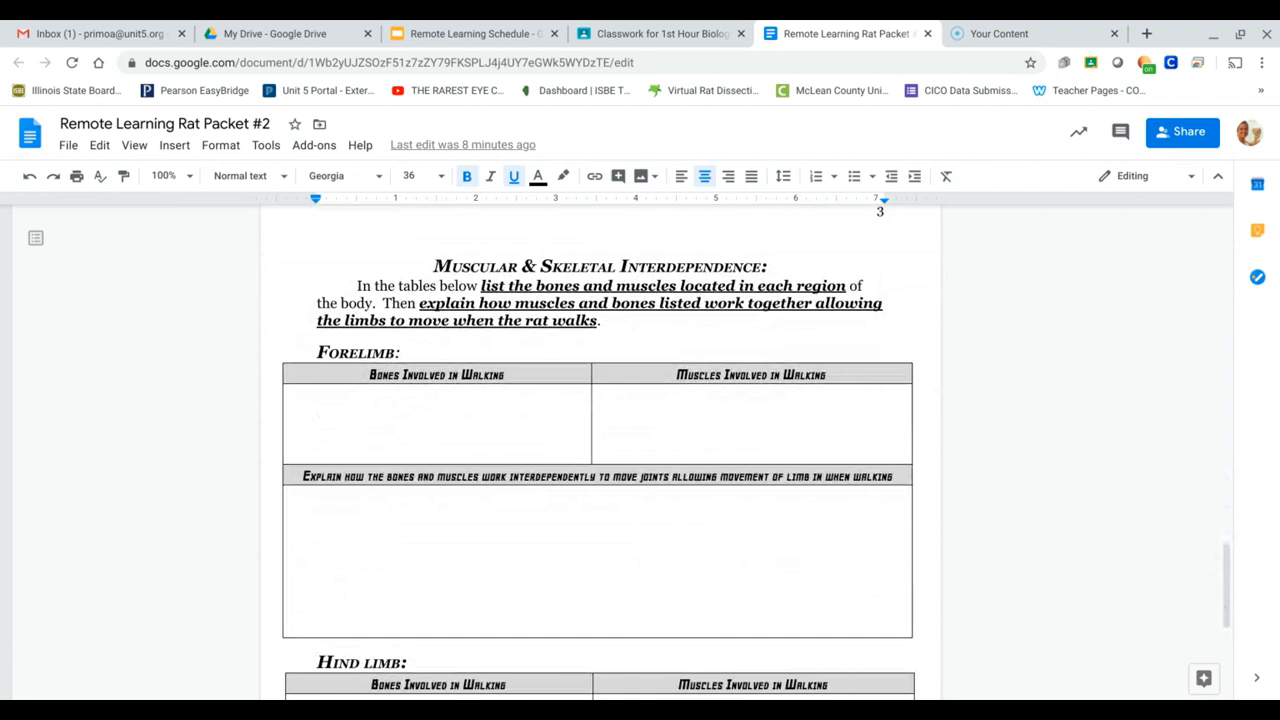
scroll("down", 3)
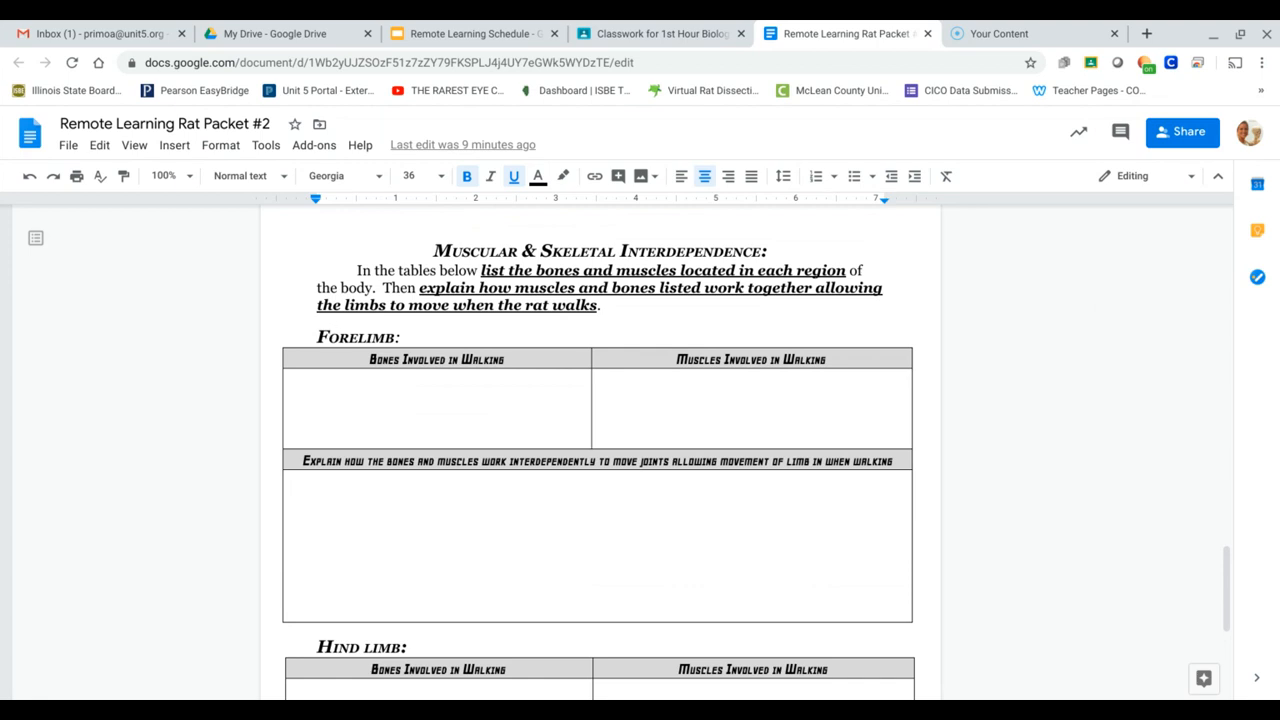
mouse_move(760, 68)
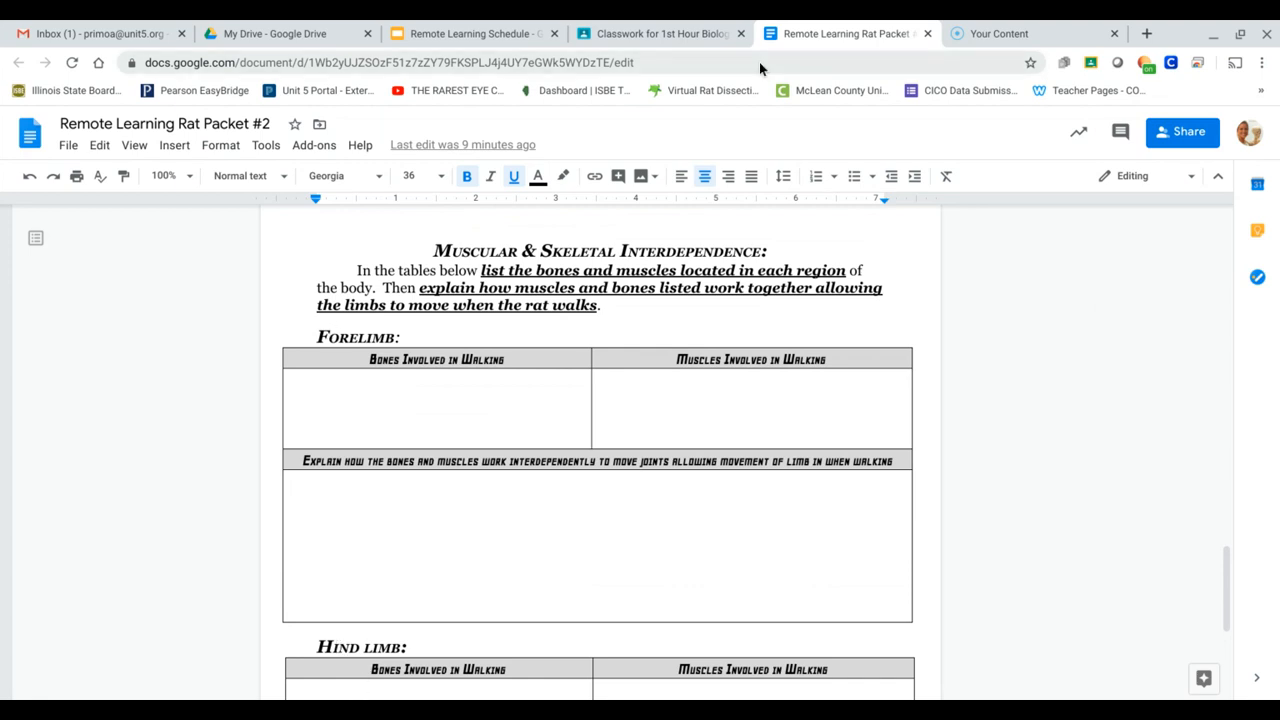
mouse_move(541, 366)
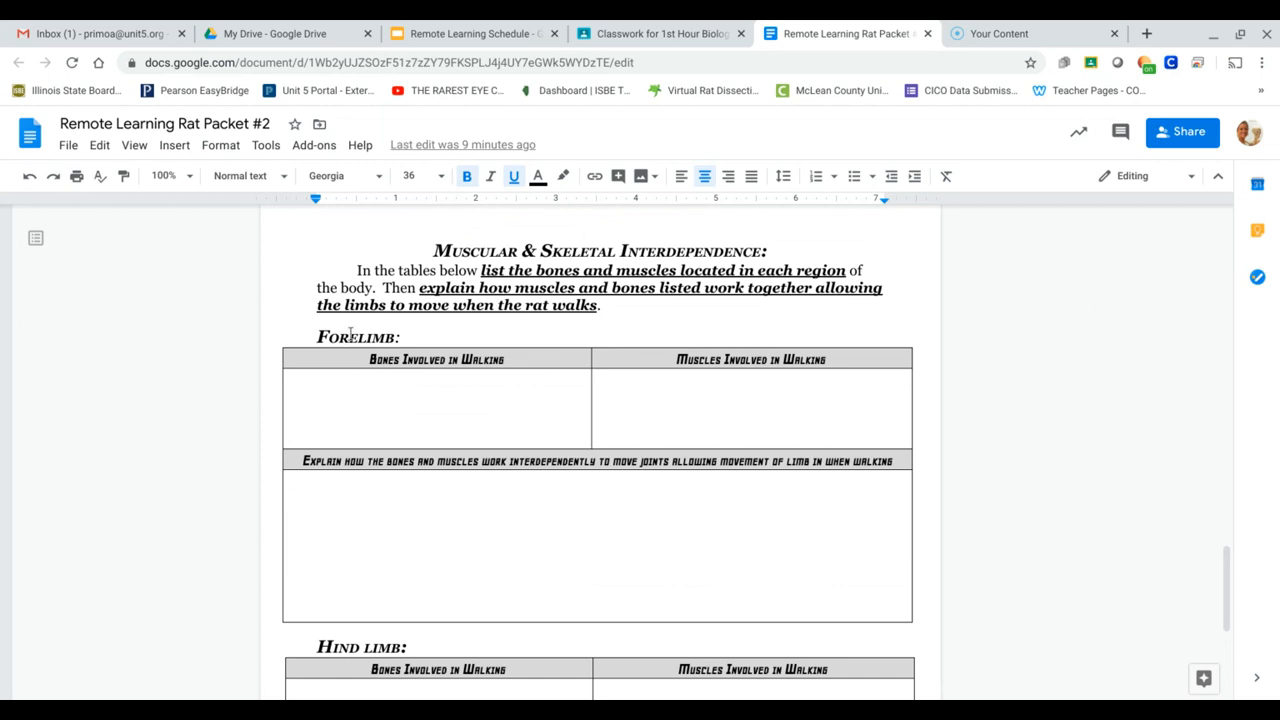
mouse_move(947, 146)
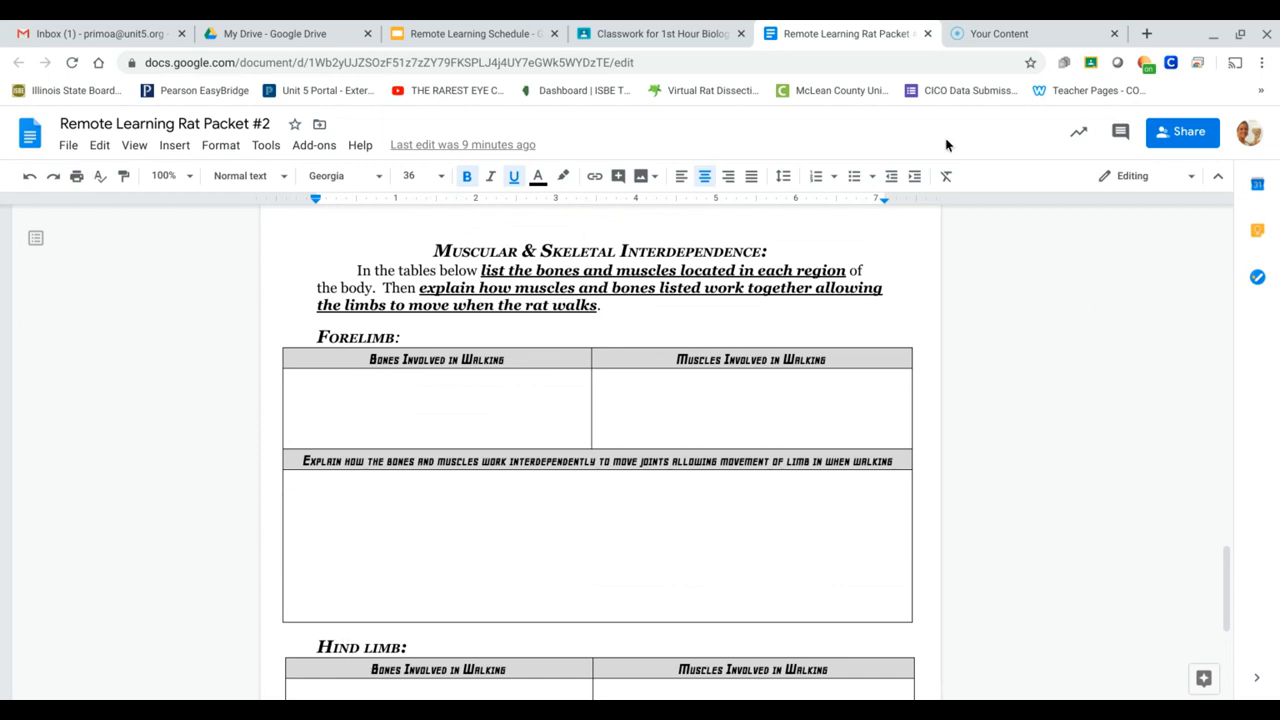
Finish reviewing the worksheet and open the Rat Packet #2 Resource Page from Classroom
scroll("down", 3)
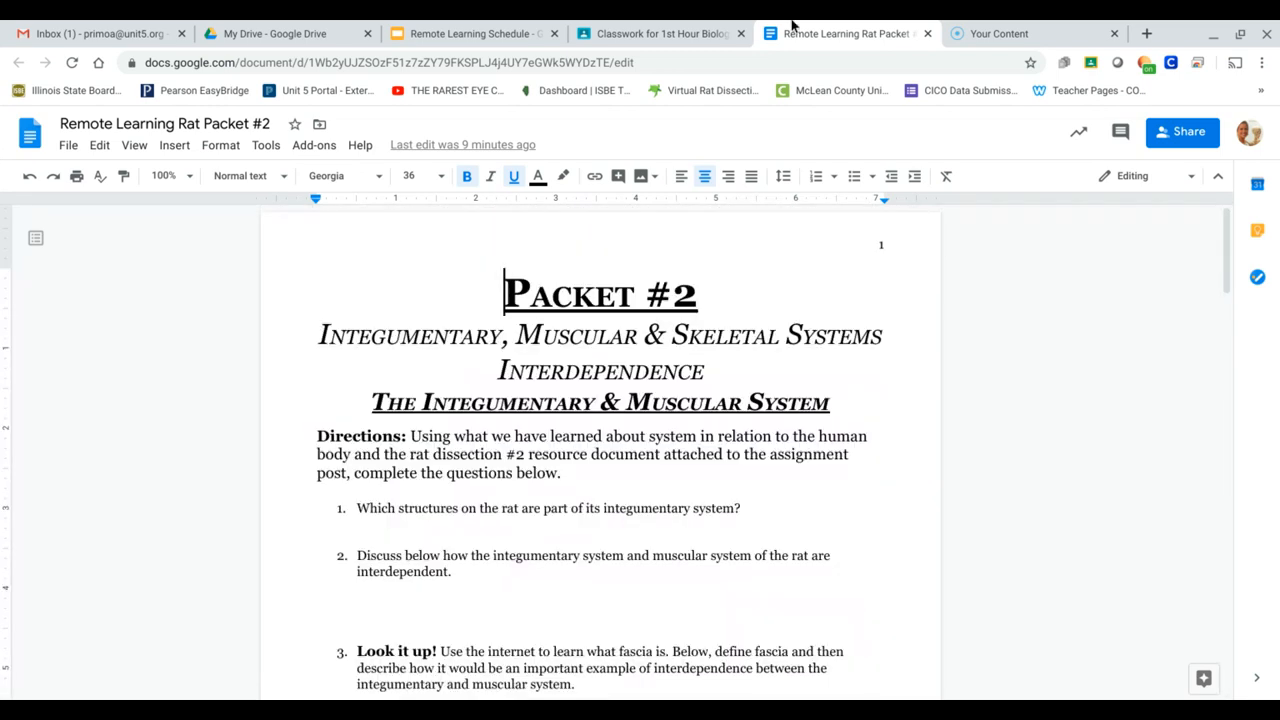
left_click(660, 33)
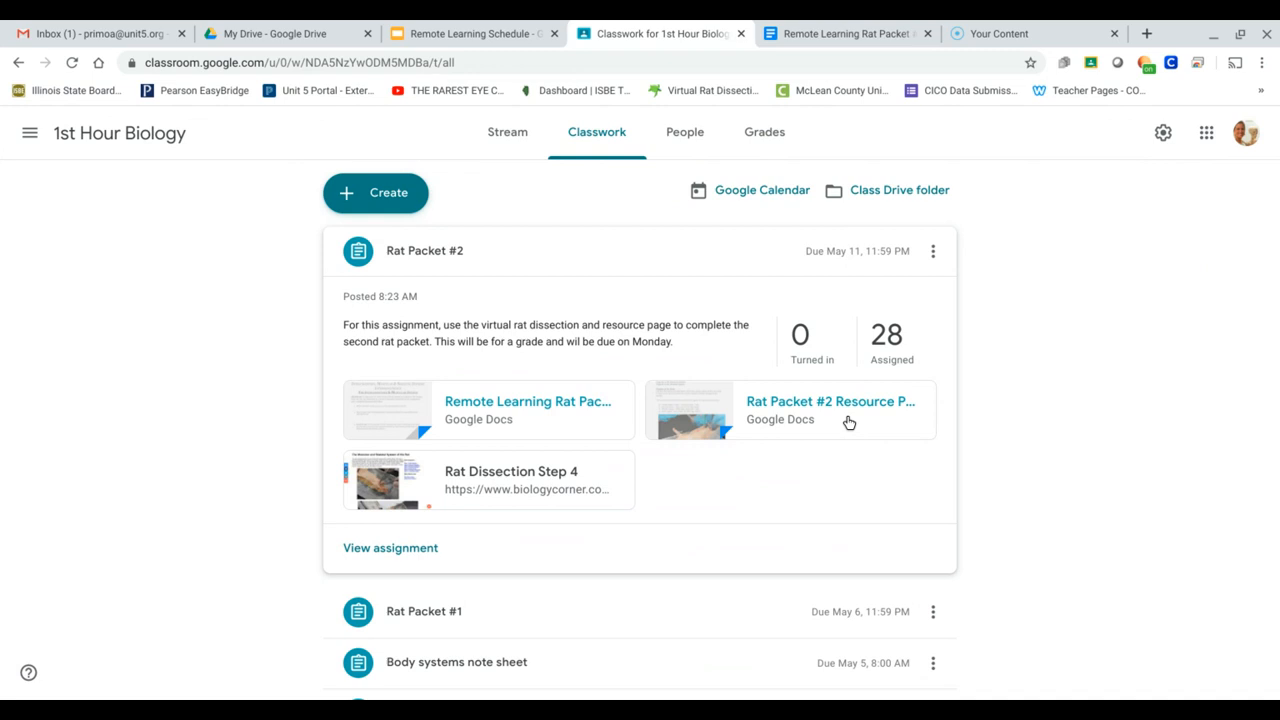
left_click(830, 402)
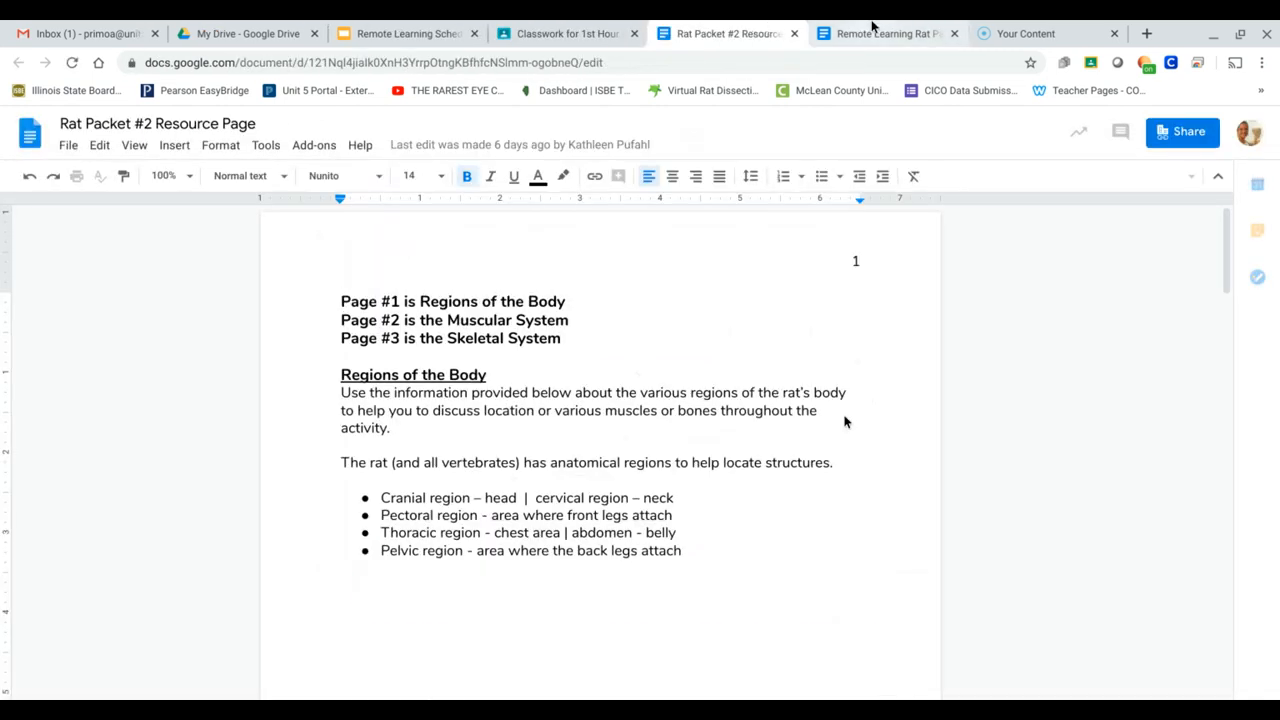
Scroll the Resource Page to the labelled rat body-regions photo, then go to the Rat Dissection page
scroll("down", 3)
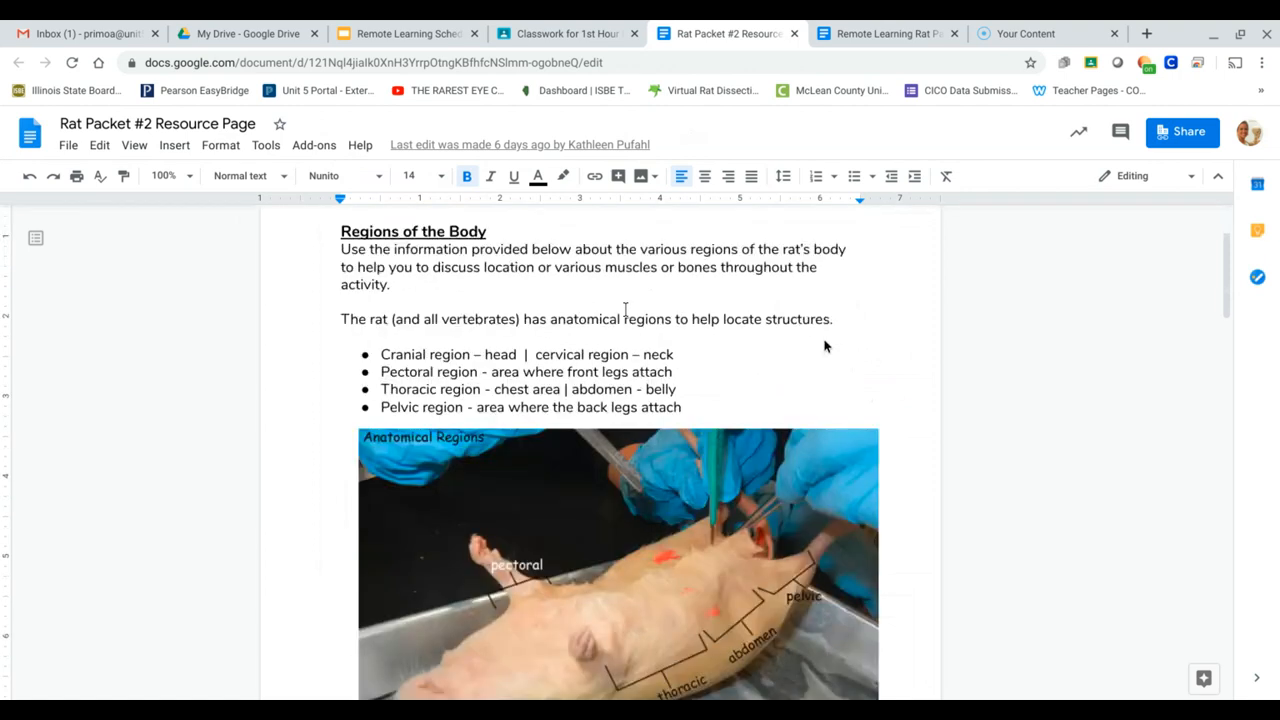
scroll("down", 3)
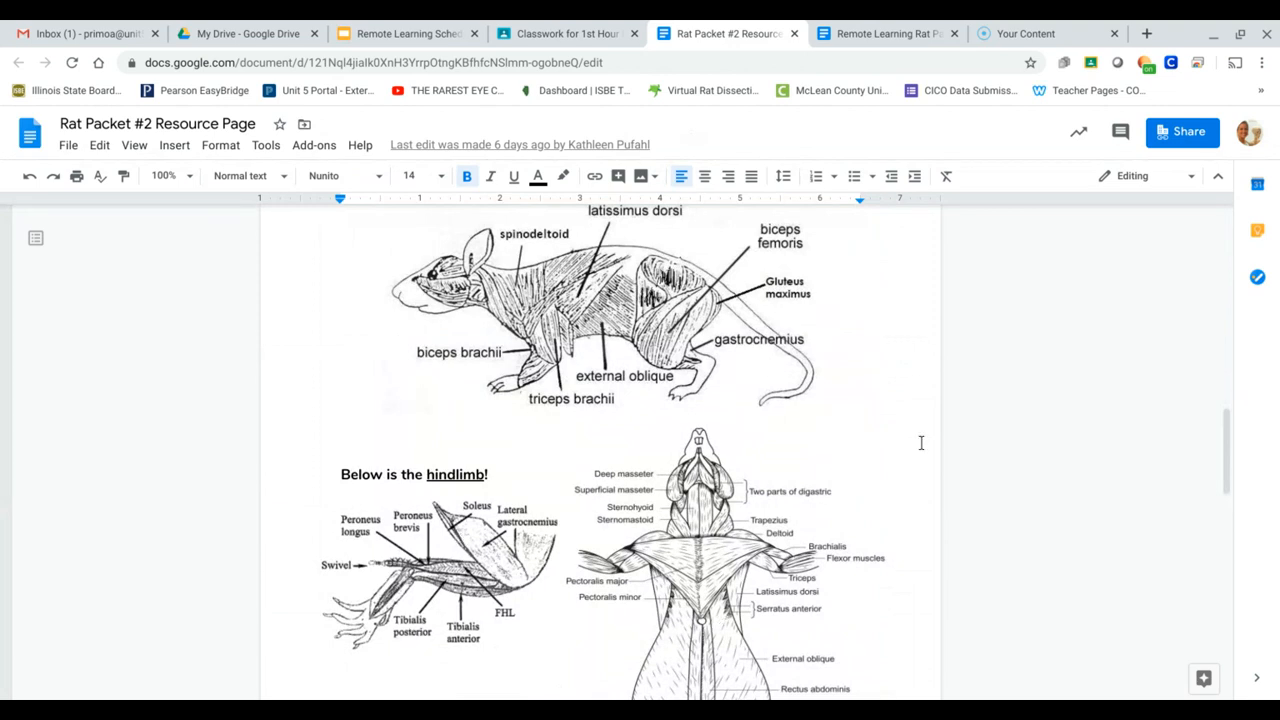
scroll("down", 3)
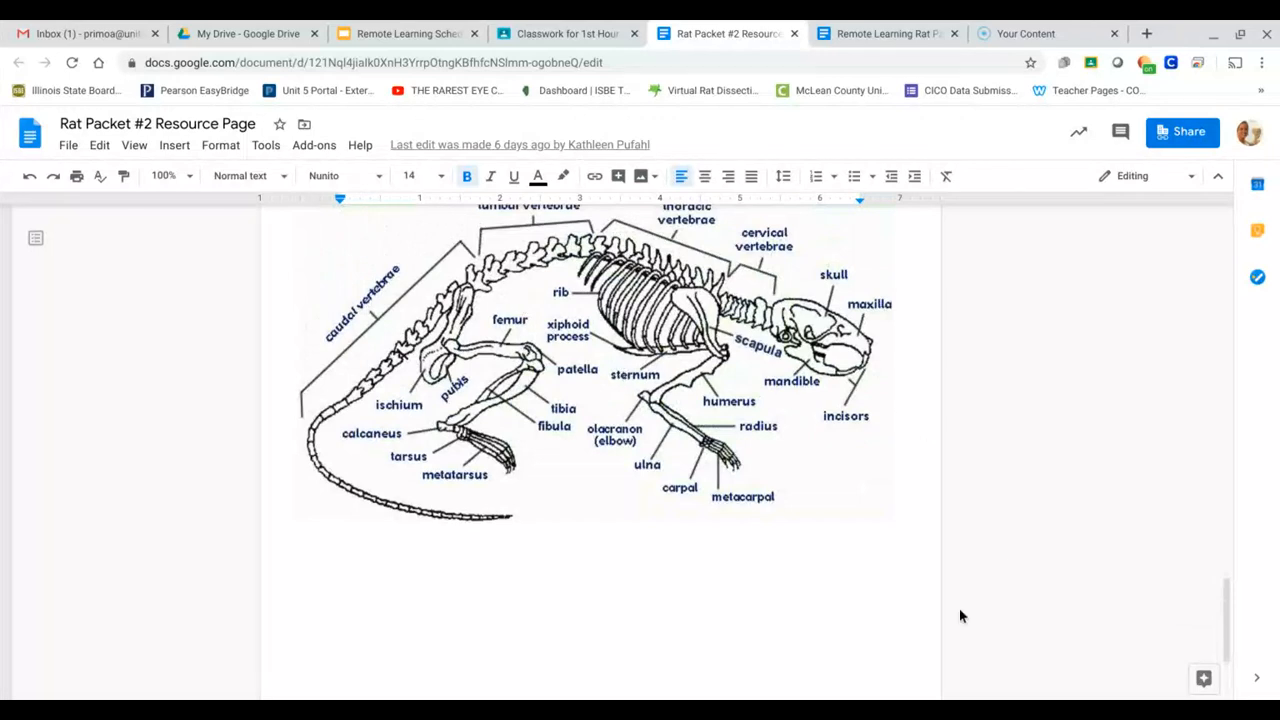
scroll("down", 3)
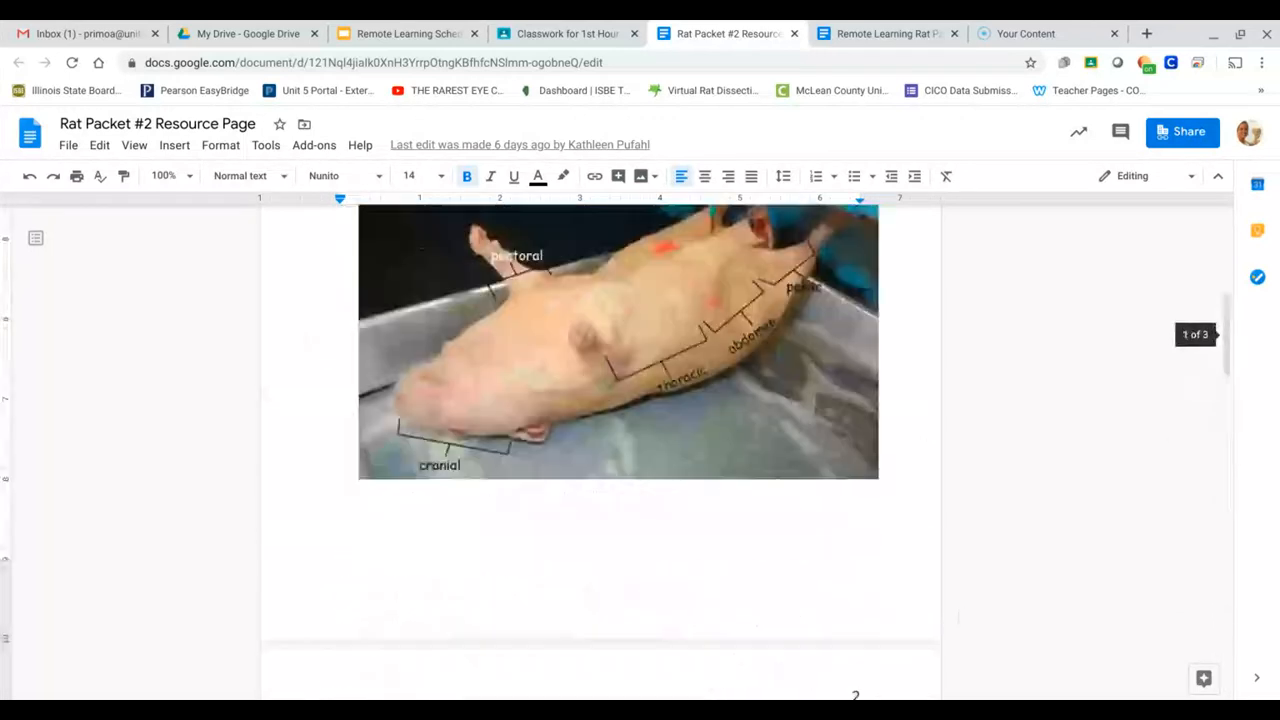
left_click(566, 33)
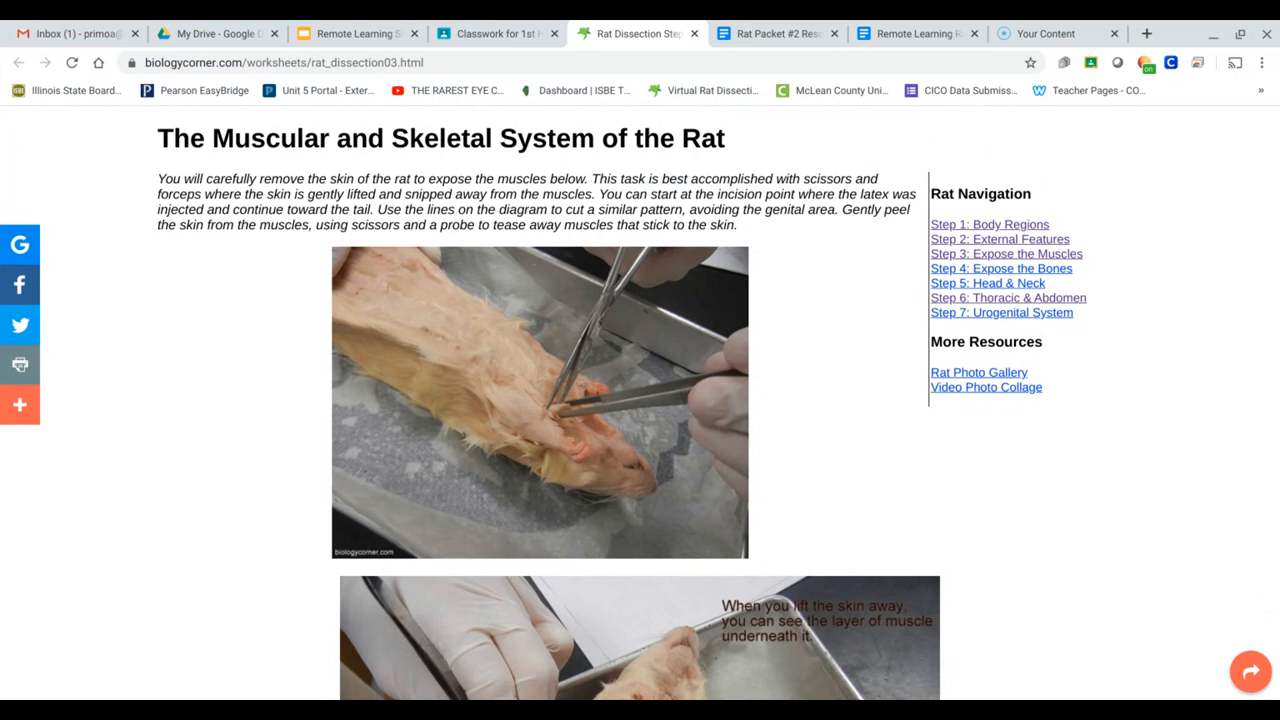
scroll("down", 3)
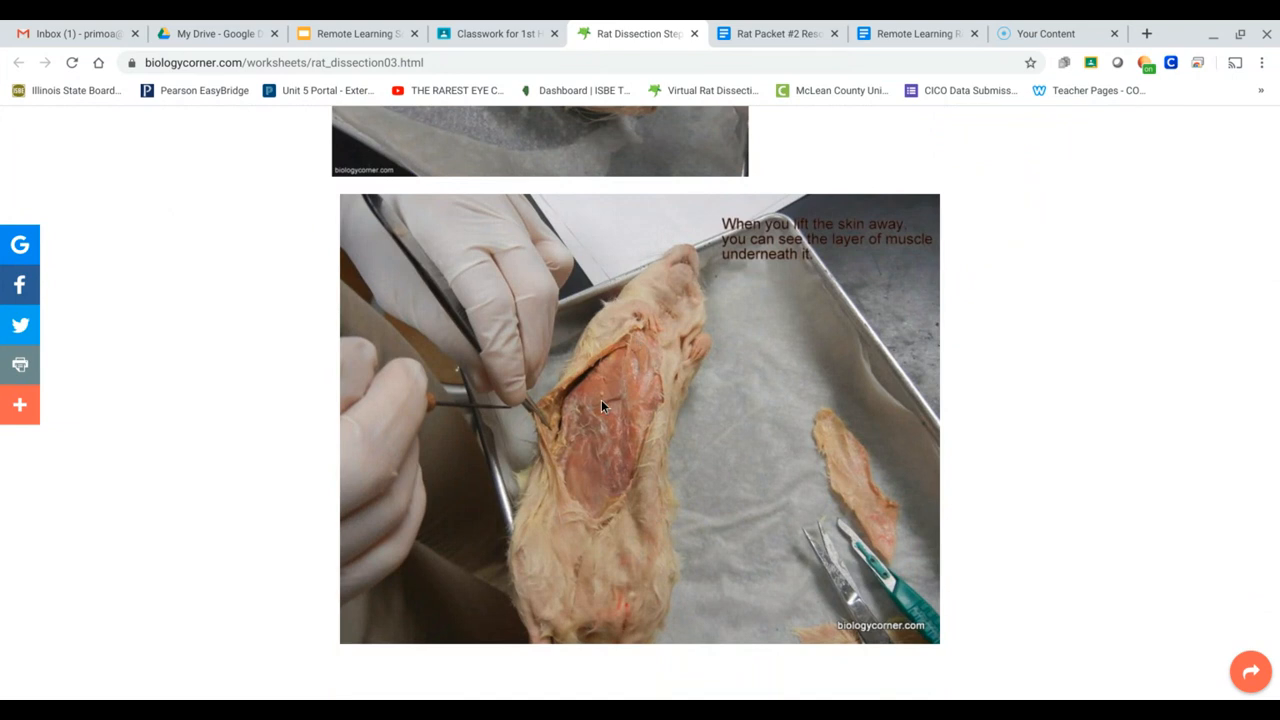
mouse_move(1026, 208)
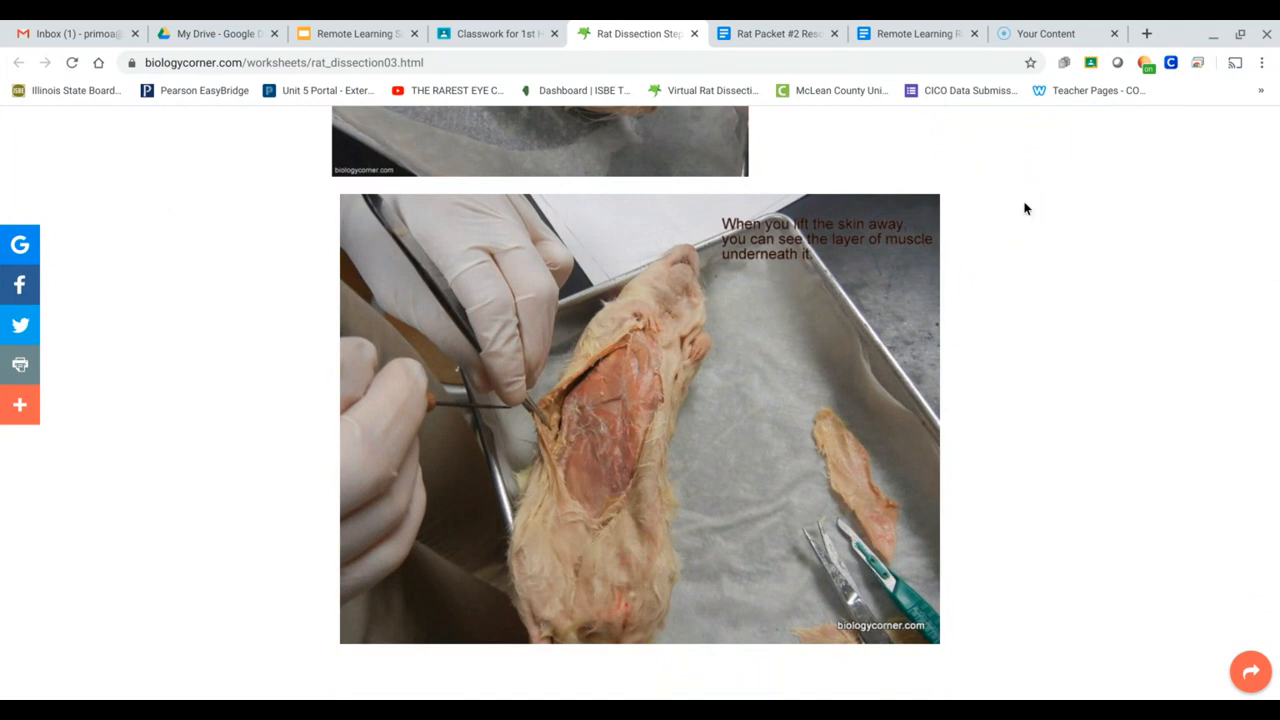
mouse_move(640, 364)
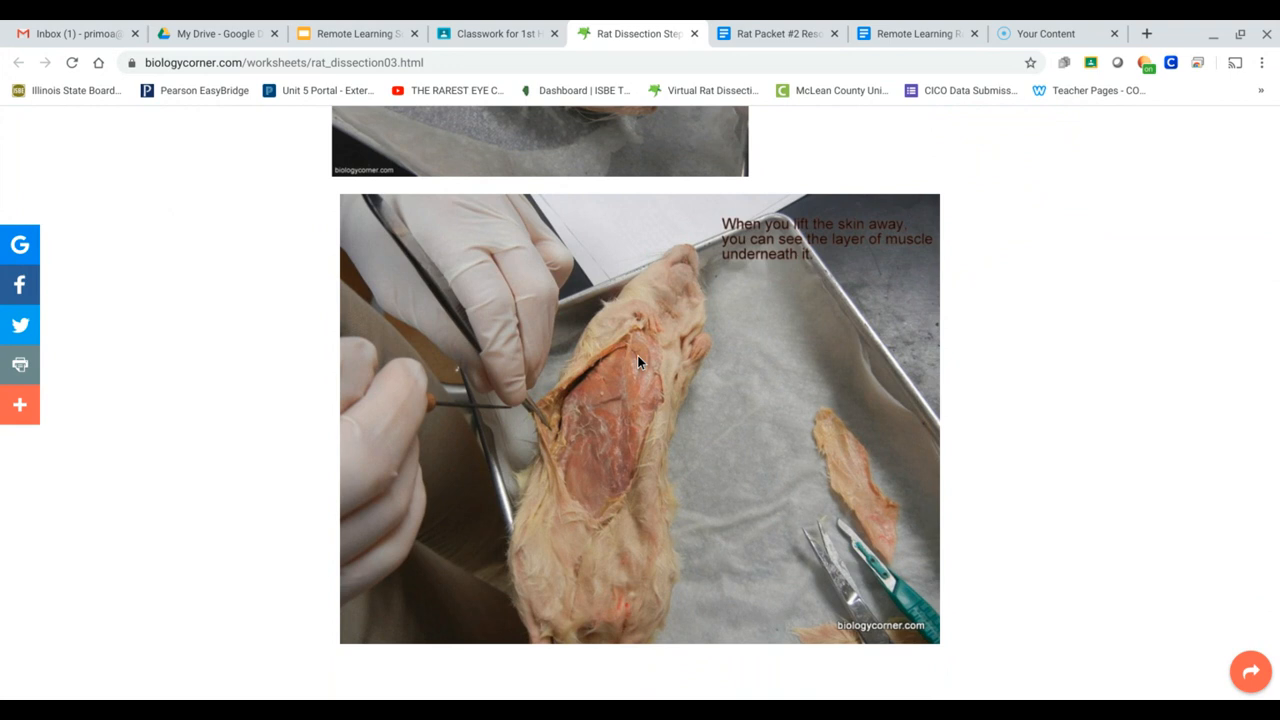
mouse_move(777, 397)
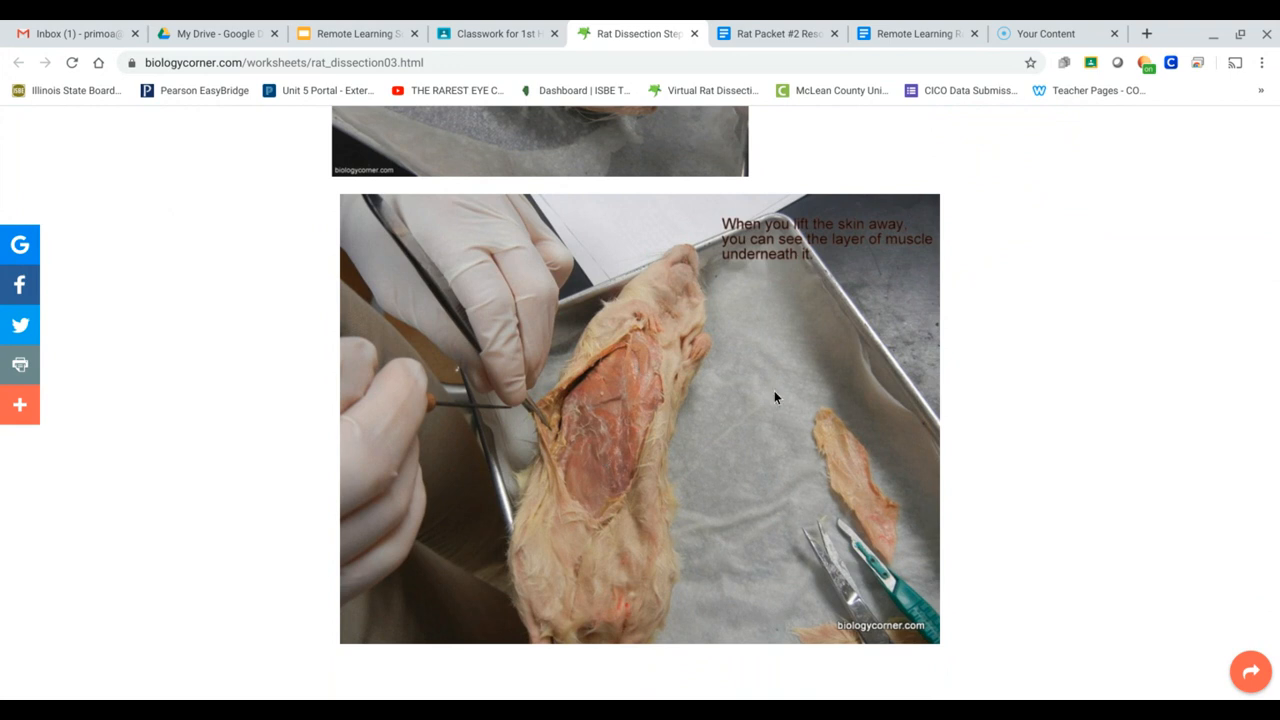
scroll("down", 3)
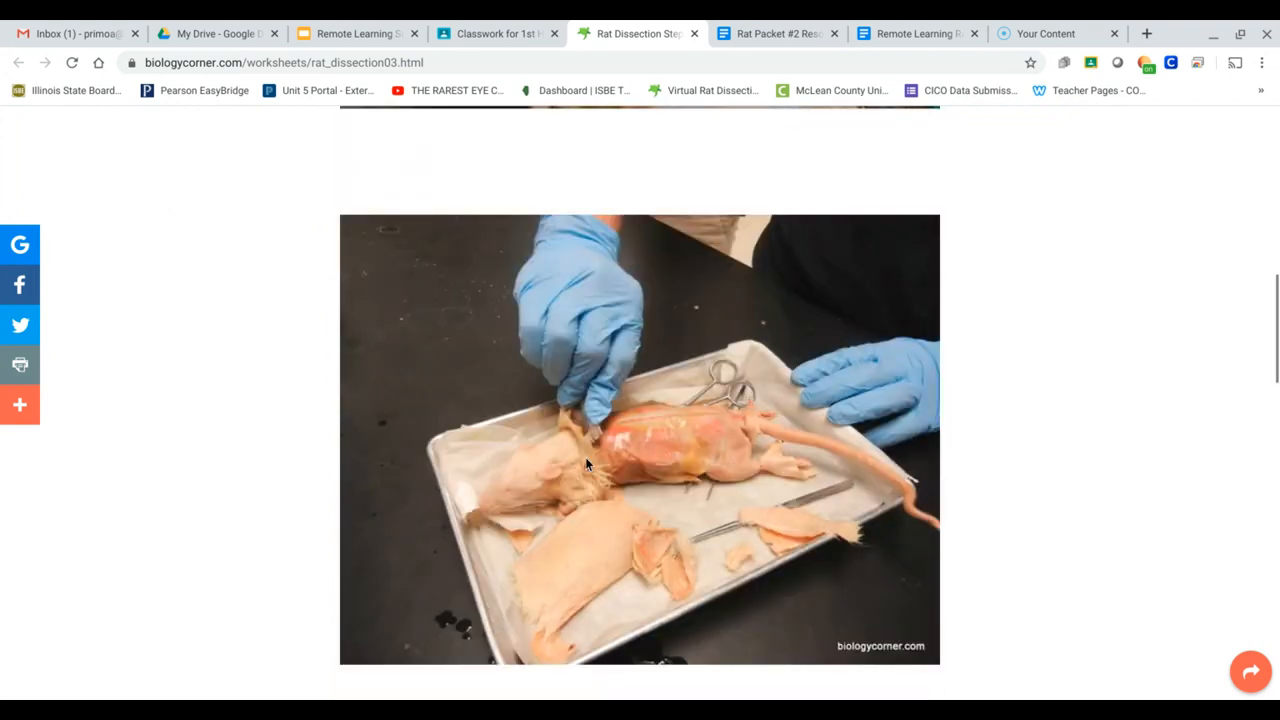
scroll("down", 3)
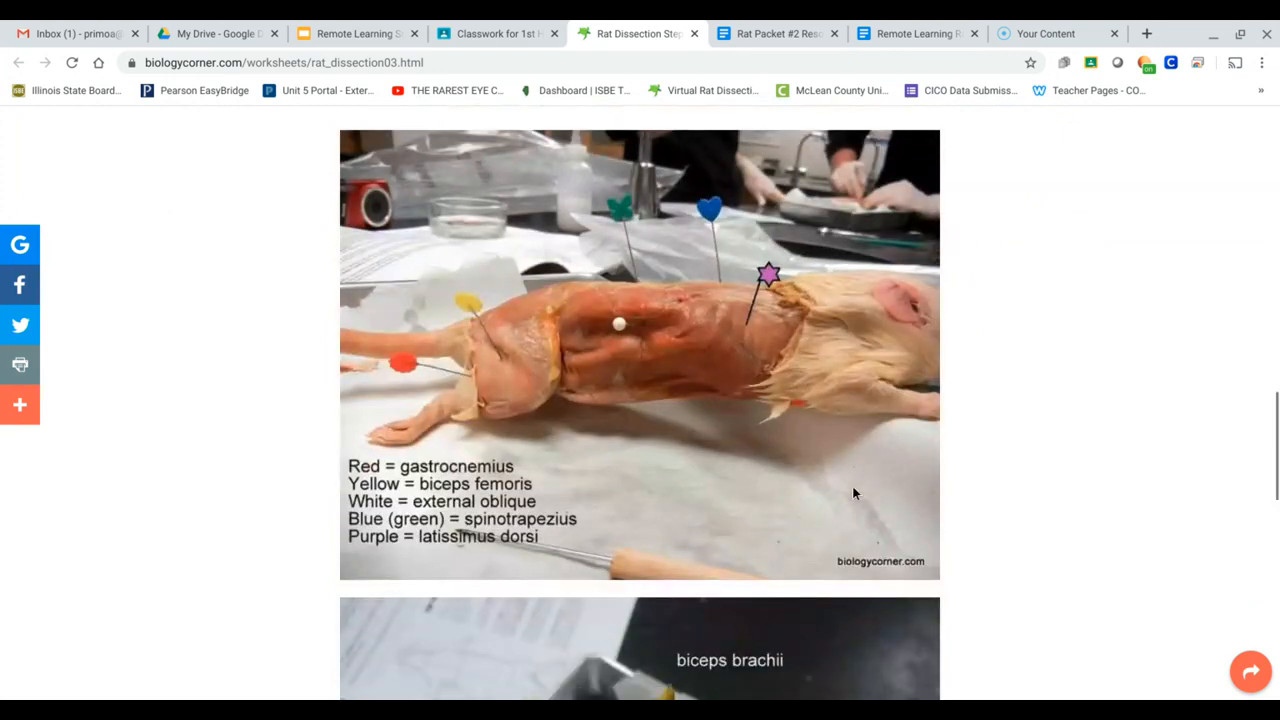
scroll("down", 3)
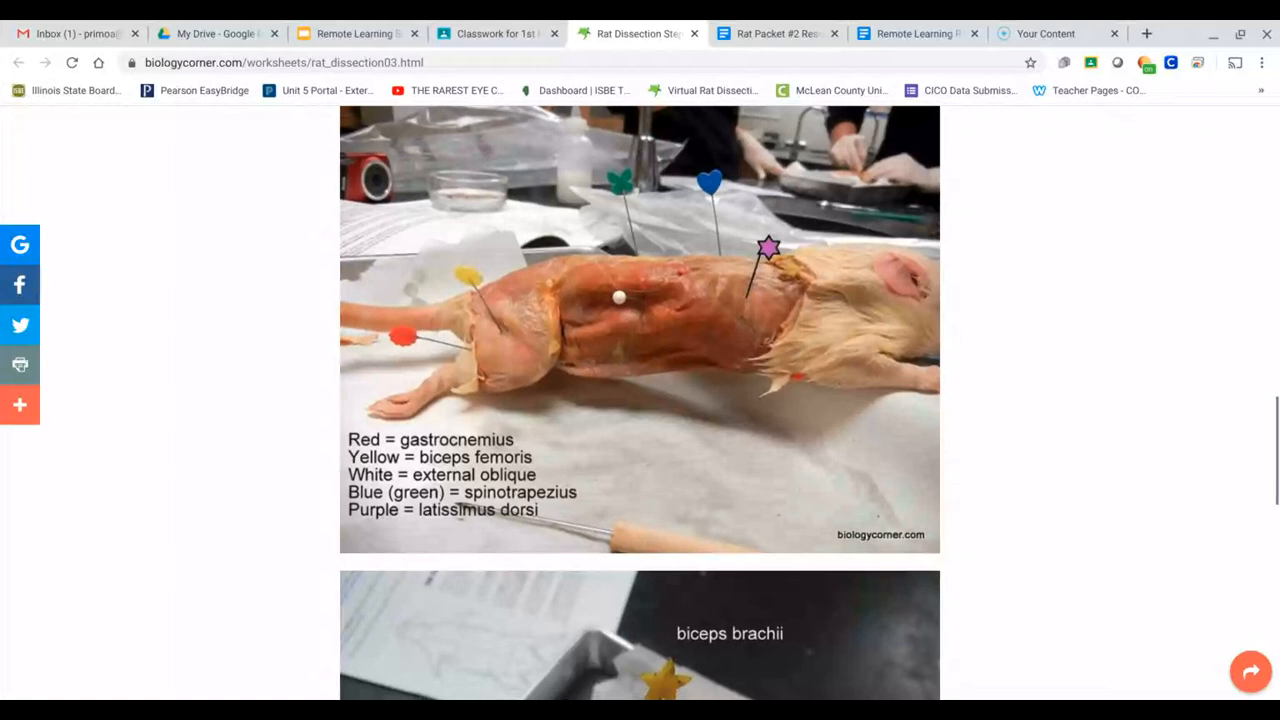
scroll("down", 3)
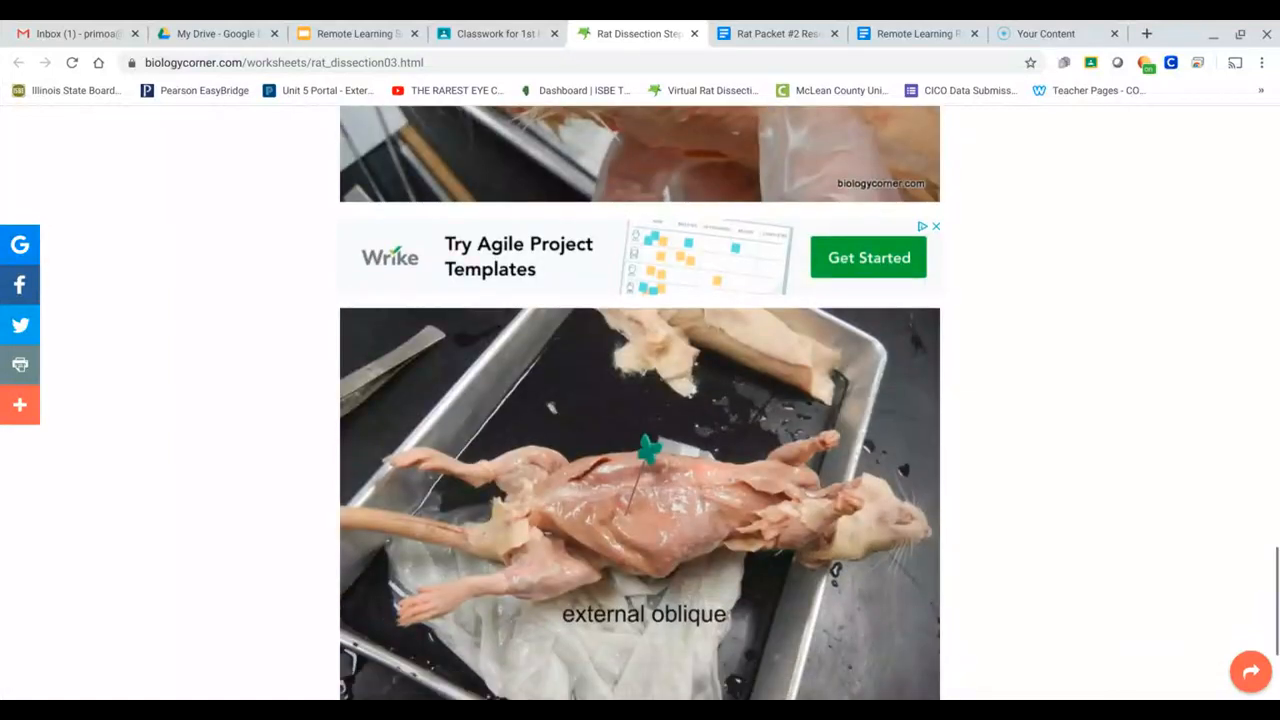
scroll("down", 3)
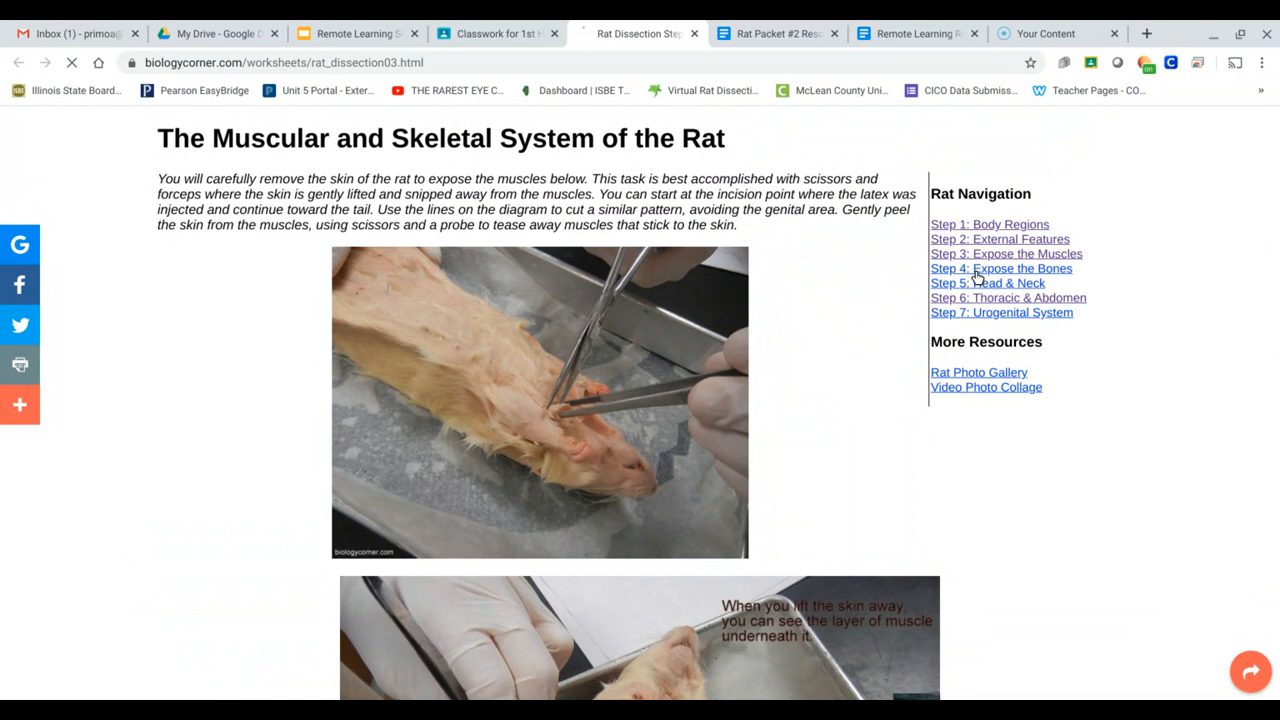
View 'Step 4: Expose the Bones' and External Features, then return to the Resource Page
left_click(1001, 268)
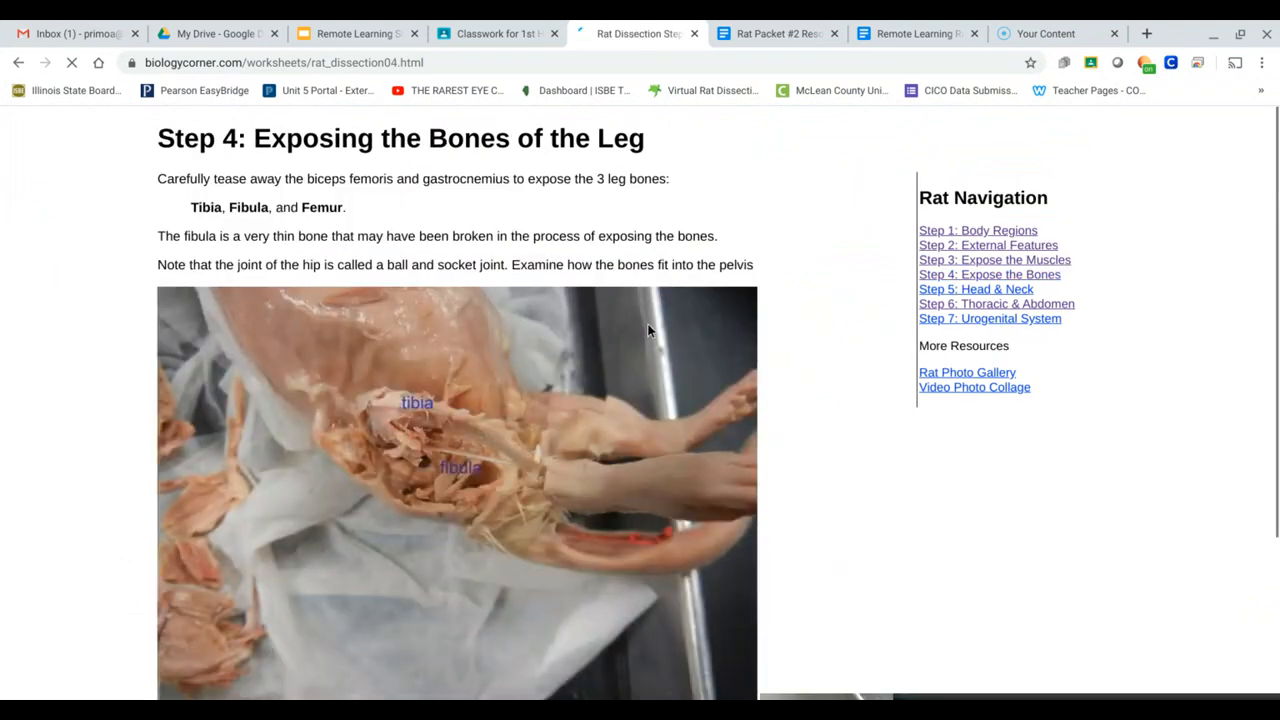
scroll("down", 3)
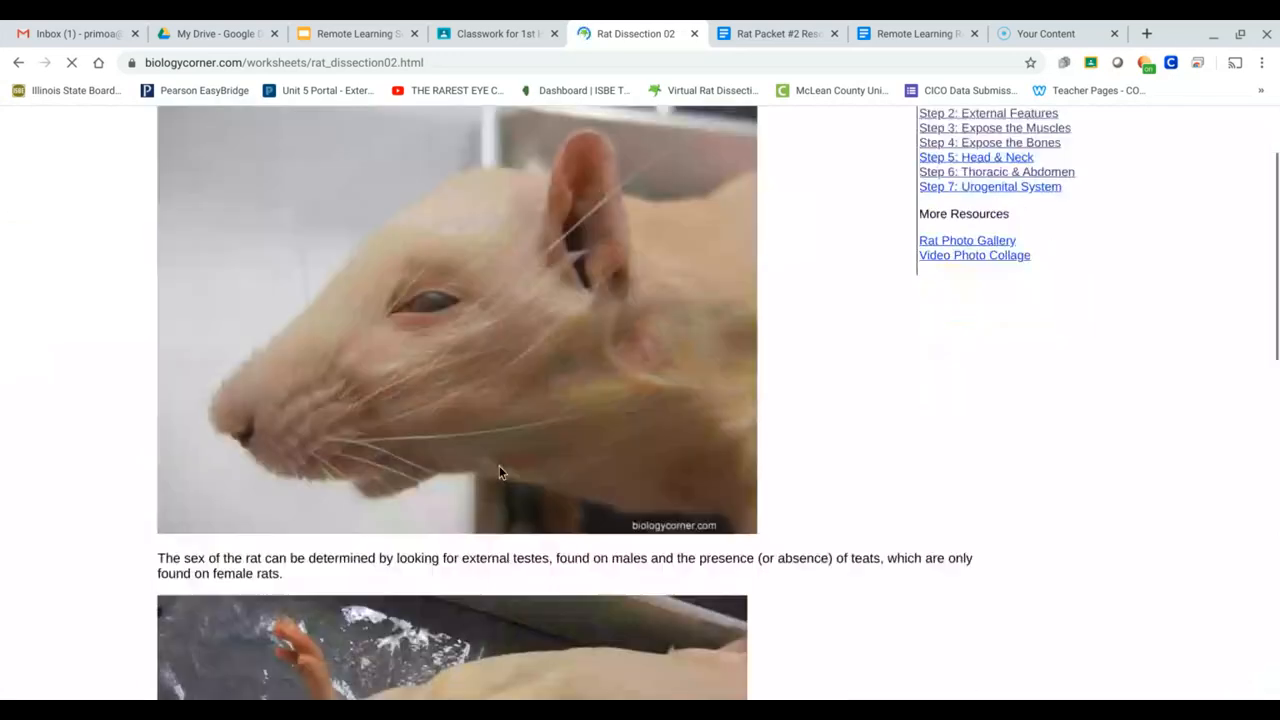
scroll("down", 3)
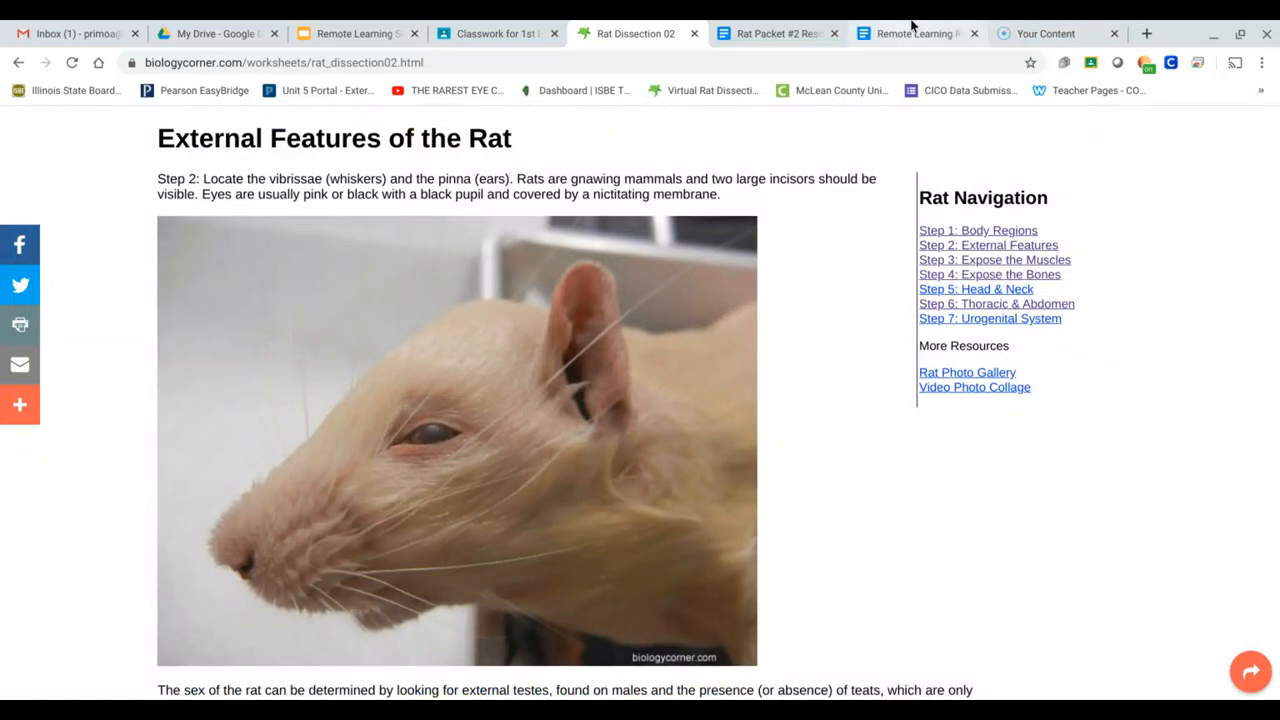
left_click(778, 33)
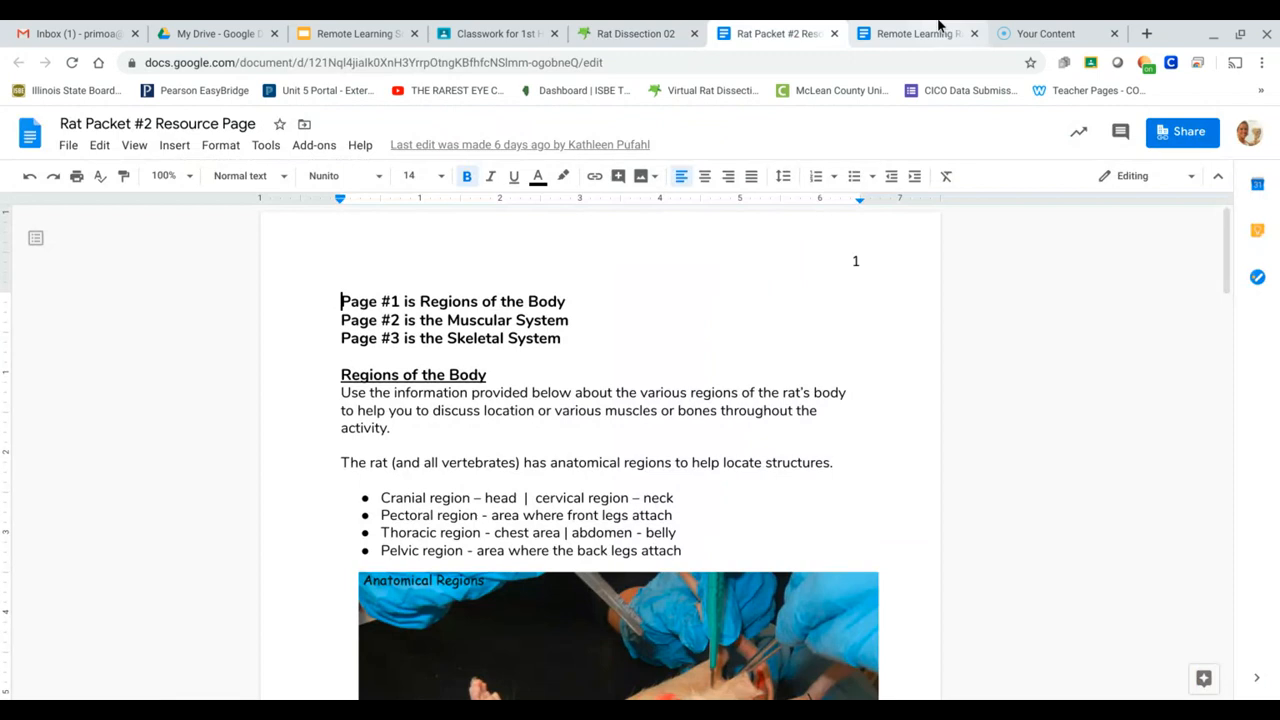
Switch back to the Remote Learning Rat Packet #2 worksheet showing integumentary and muscular questions
left_click(915, 33)
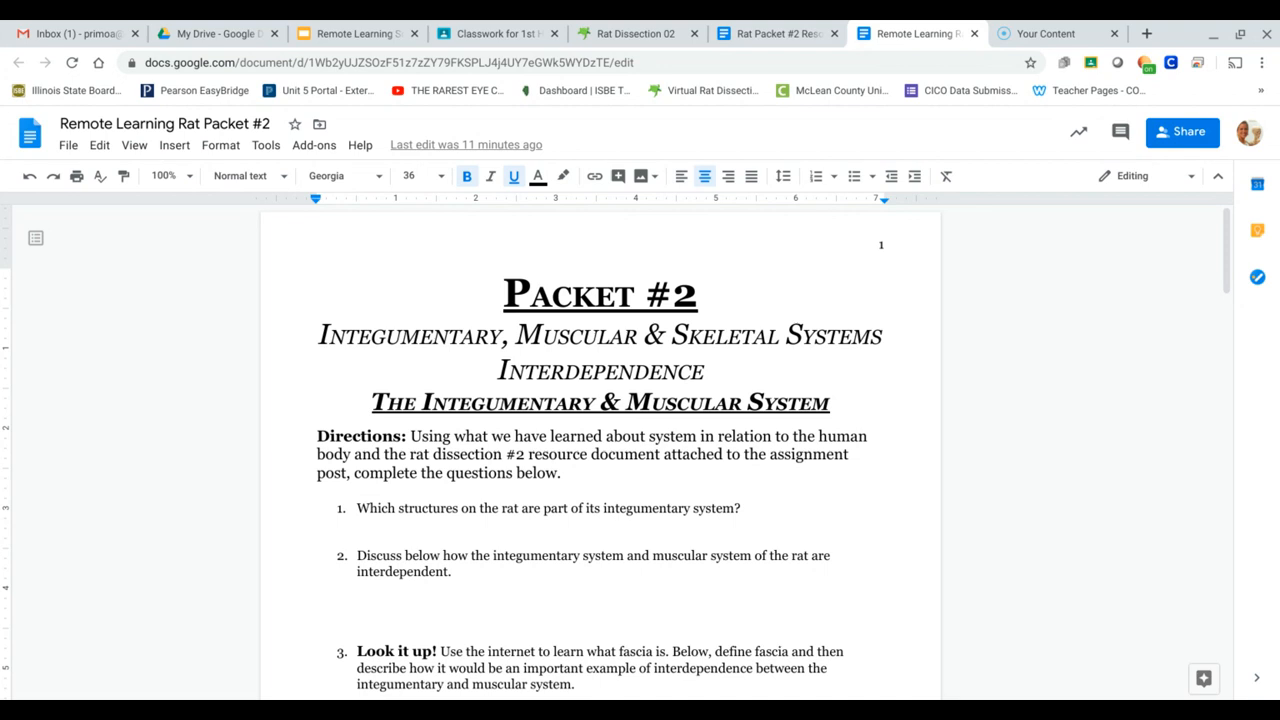
mouse_move(921, 365)
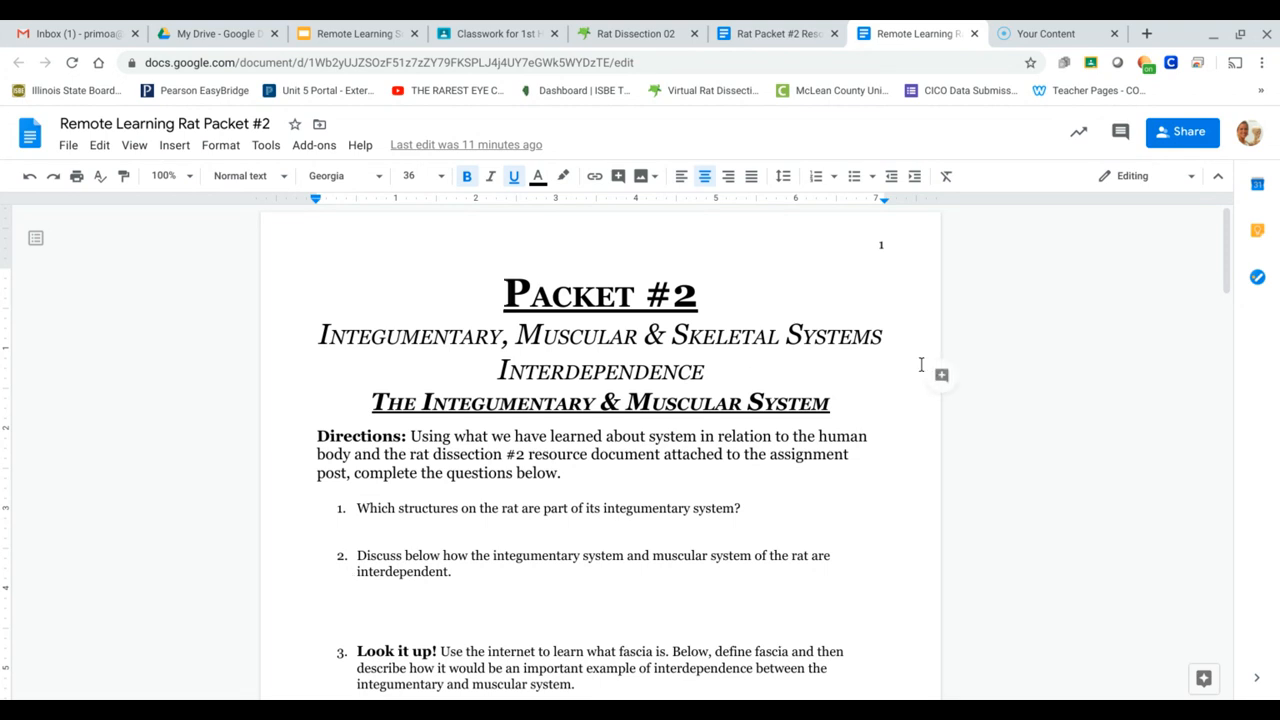
mouse_move(1258, 447)
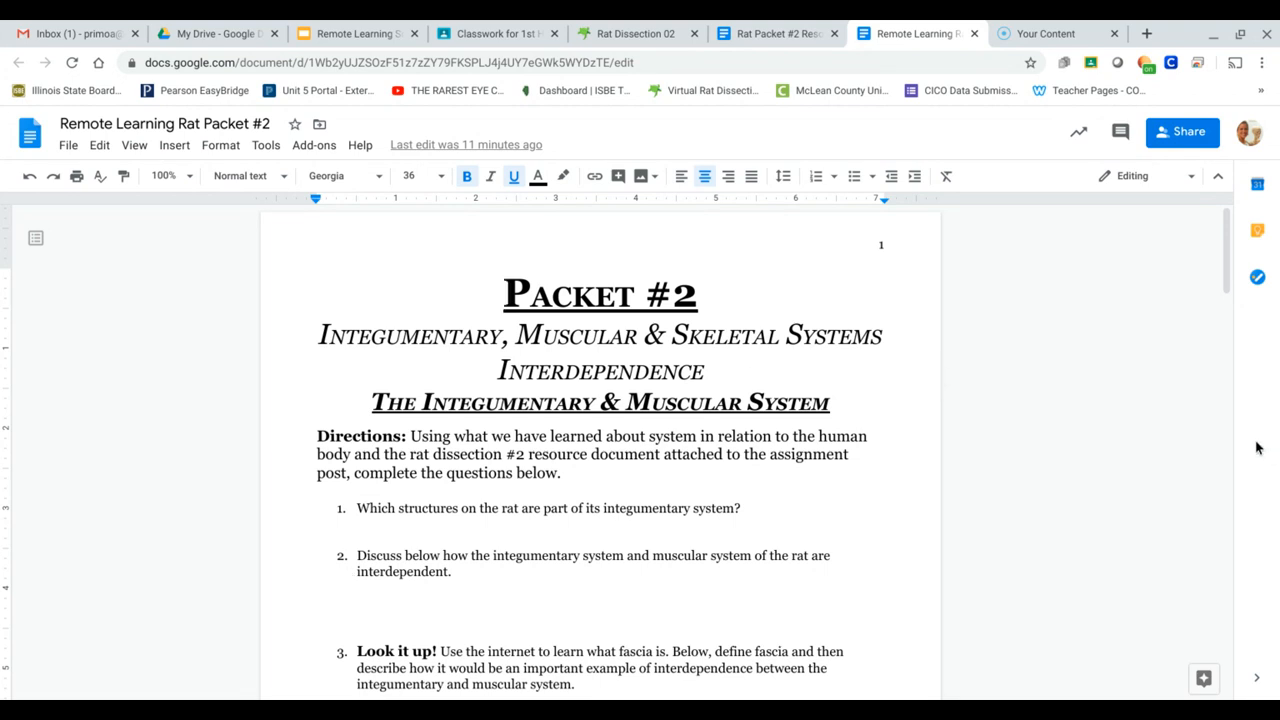
mouse_move(1147, 446)
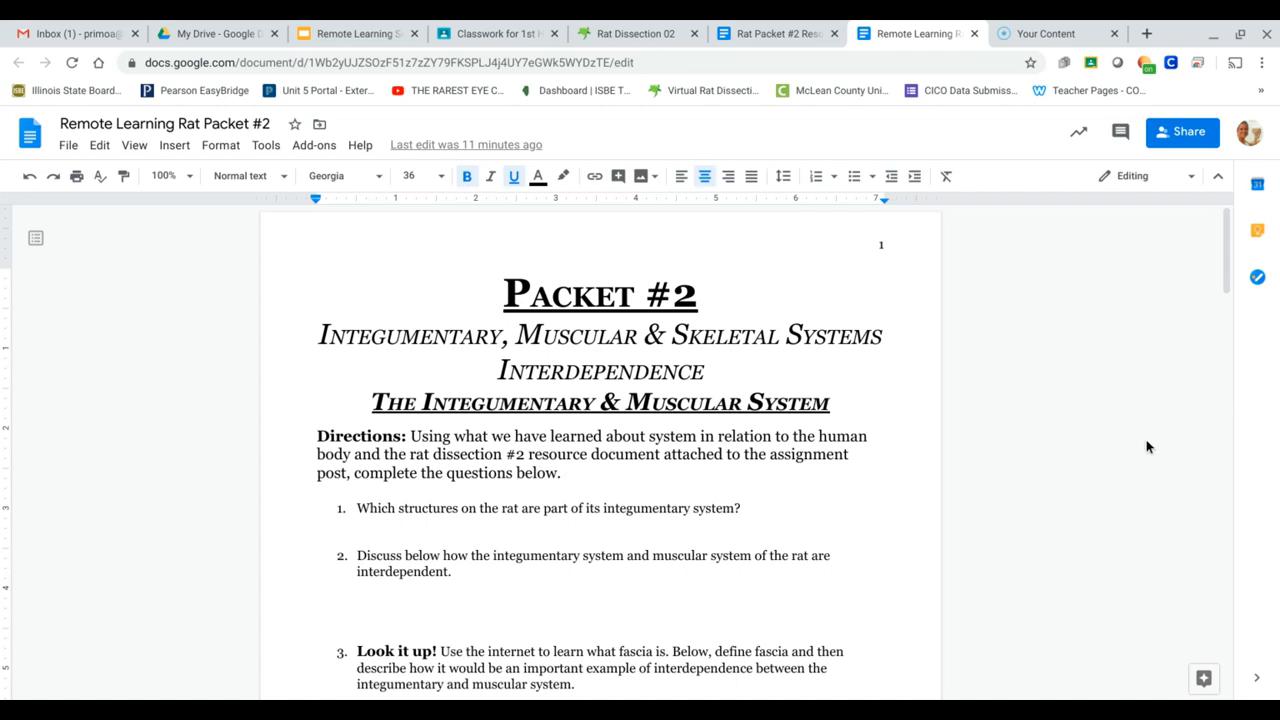
mouse_move(1060, 594)
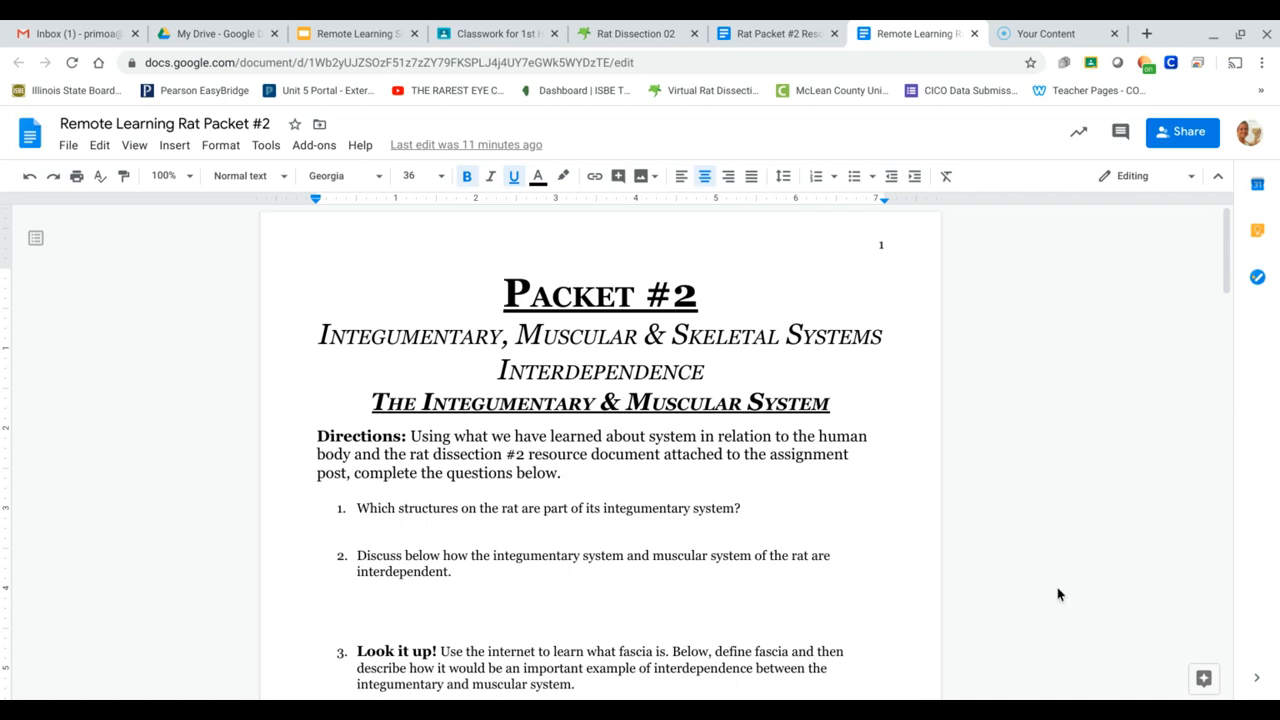